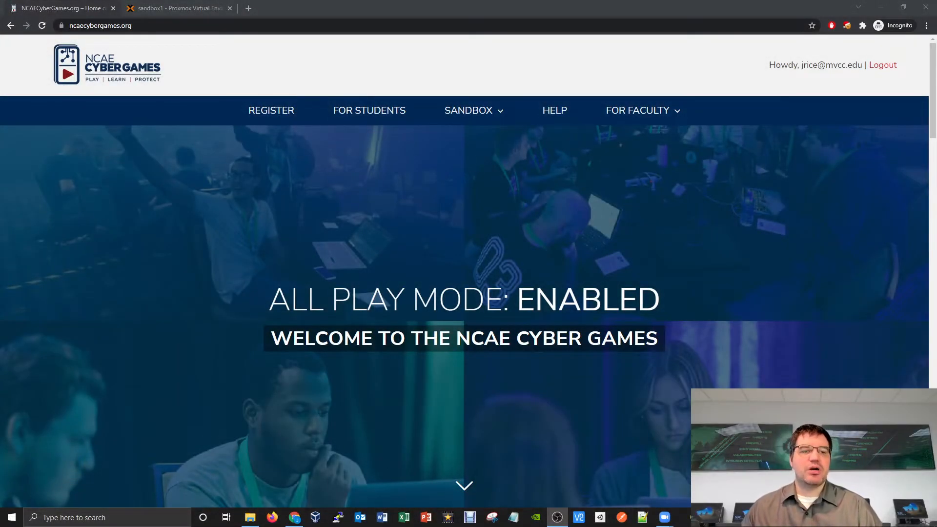
mouse_move(491, 128)
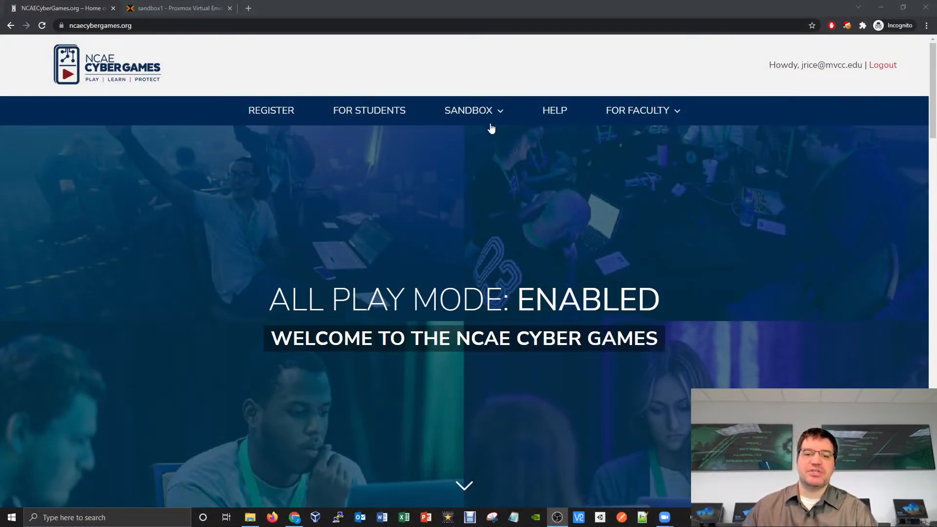
On the Sandbox page, review Capture The Flag's How to Play and create its environment
click(468, 110)
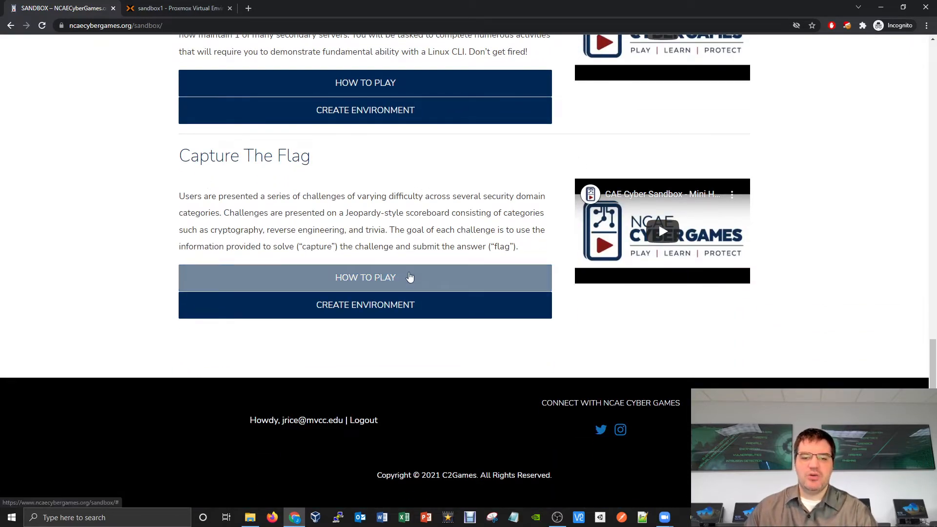
click(365, 277)
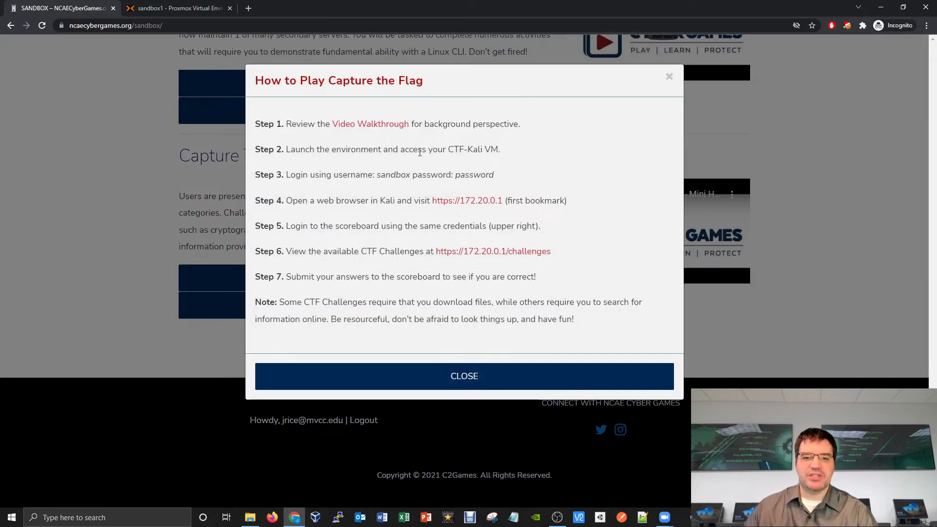
mouse_move(440, 298)
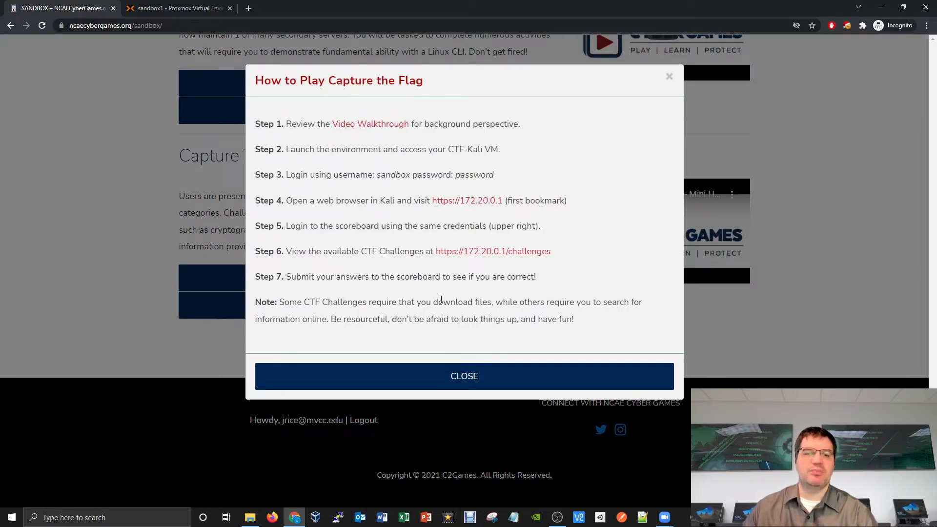
click(464, 375)
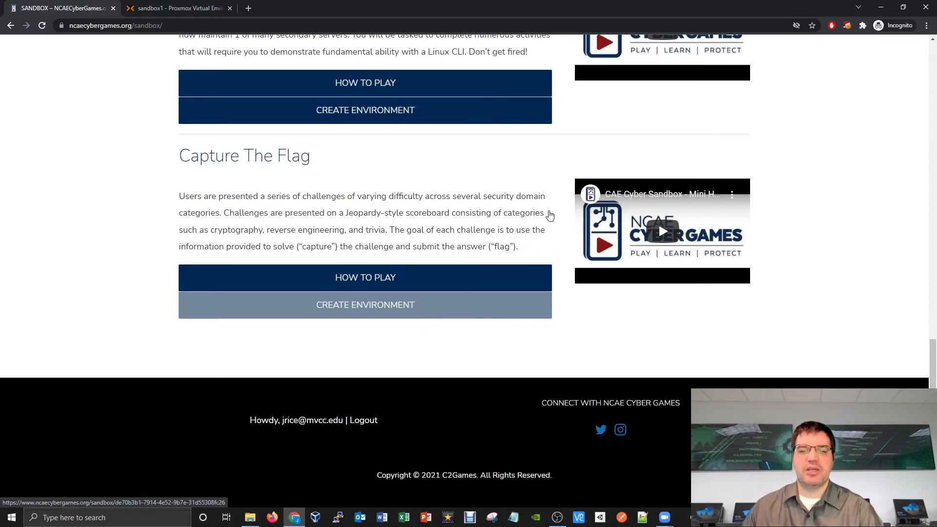
click(365, 305)
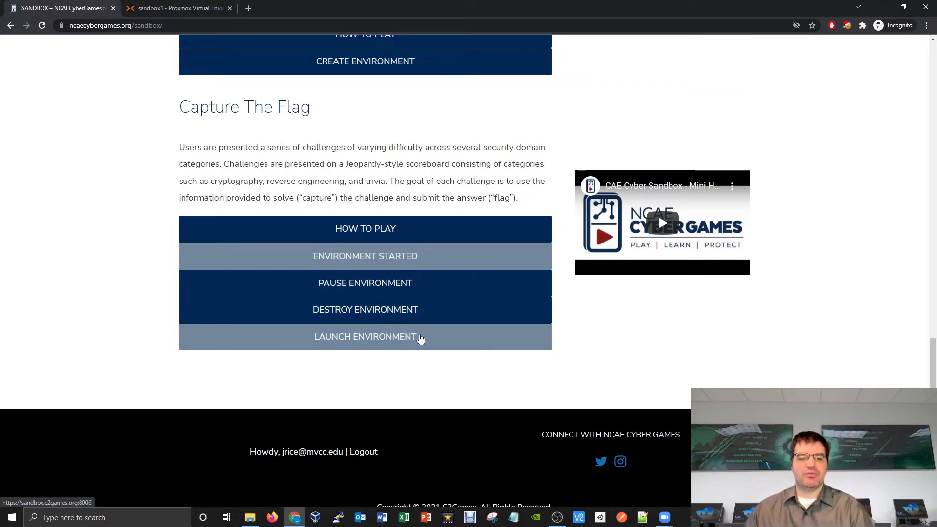
Launch the environment and open the console of VM 21934030 (CTF-Kali-PROD) under sandbox1
click(365, 336)
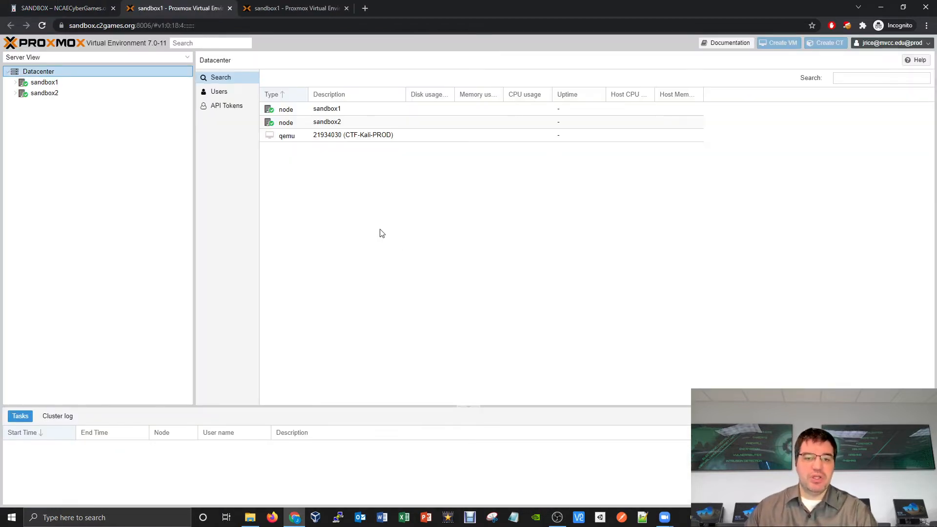
click(44, 82)
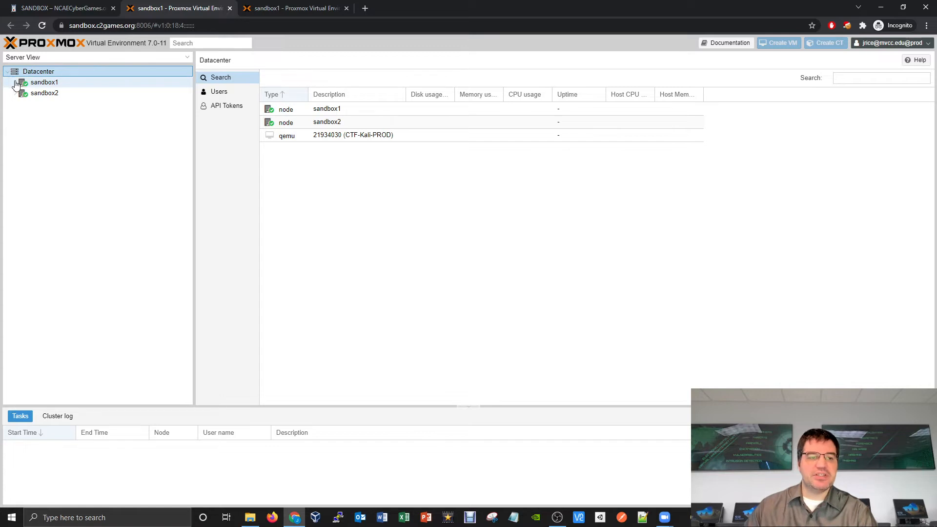
click(16, 82)
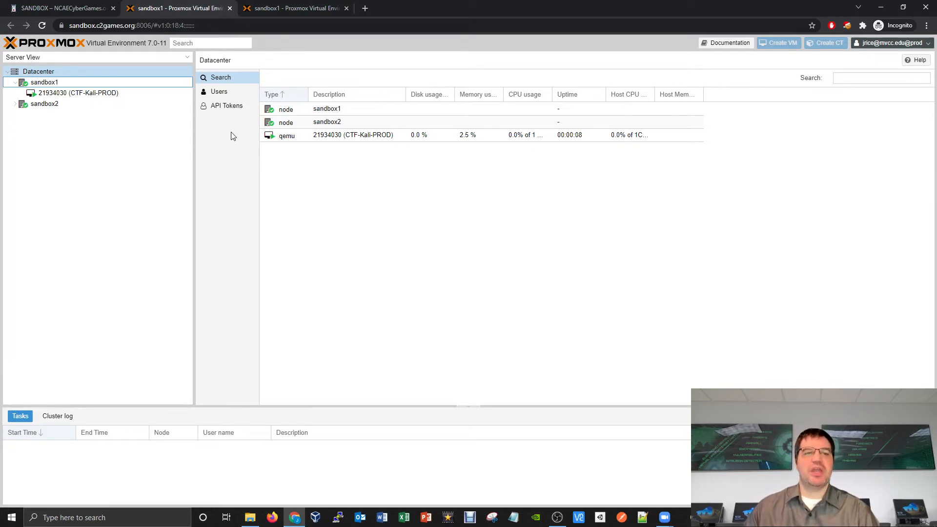
mouse_move(210, 128)
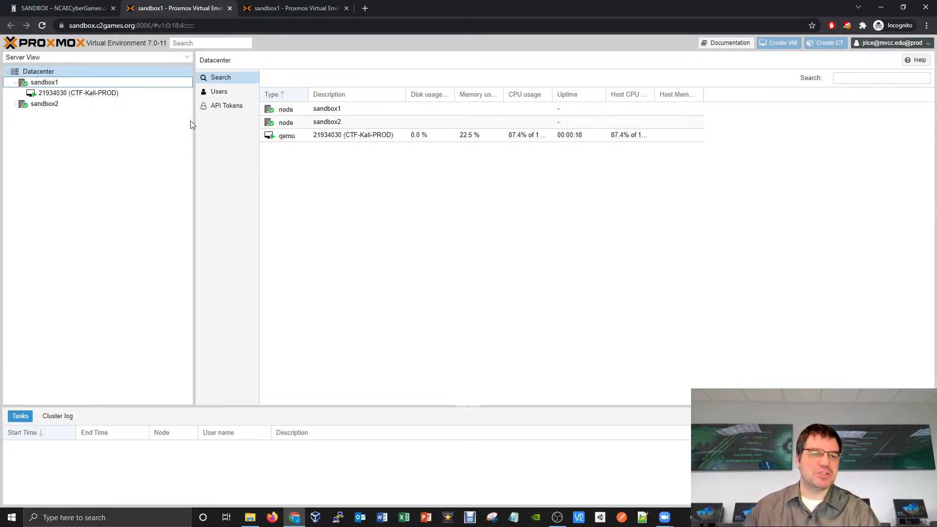
mouse_move(78, 93)
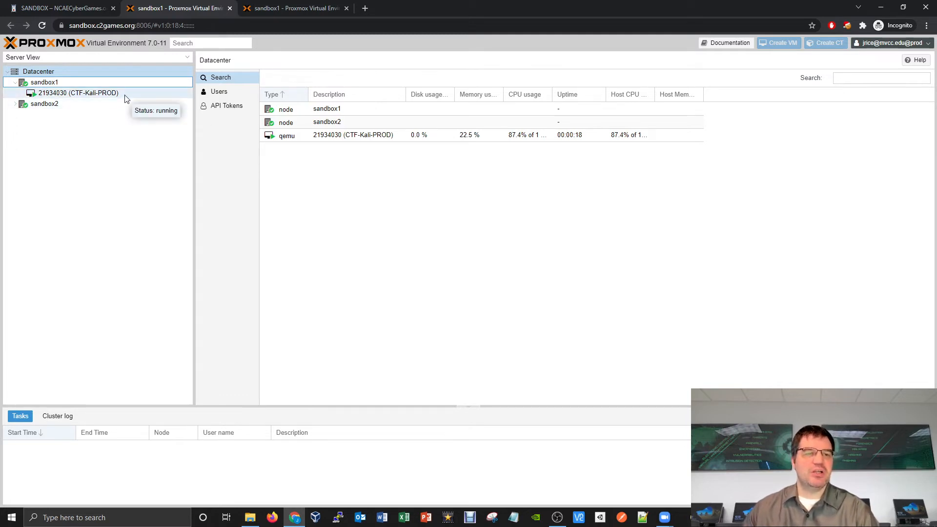
mouse_move(72, 101)
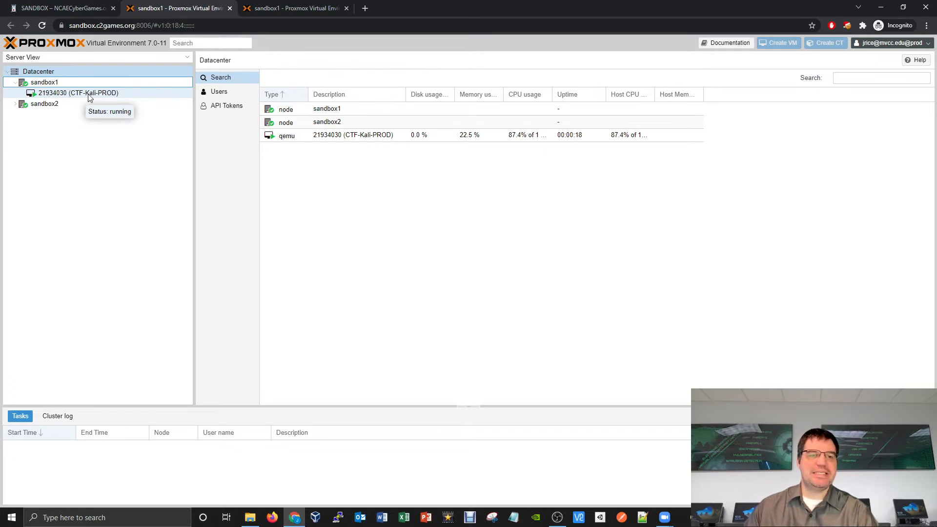
click(77, 92)
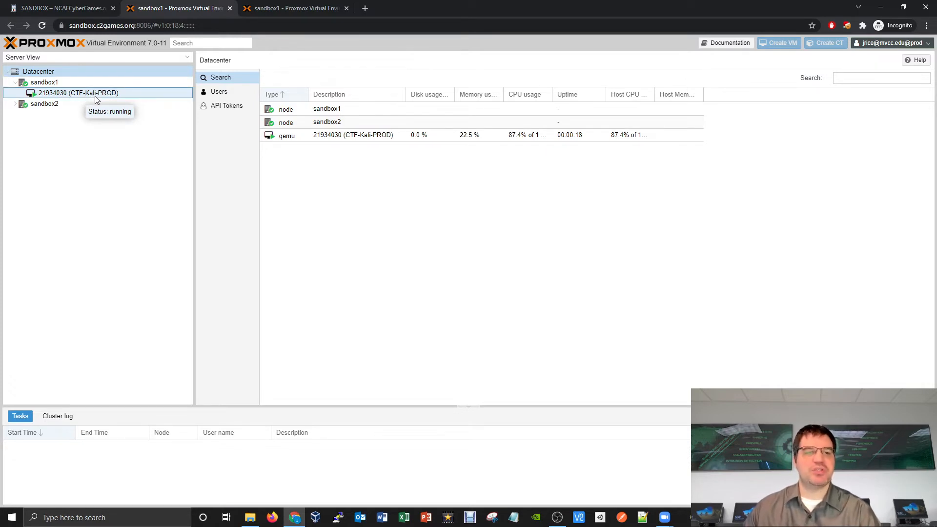
click(78, 92)
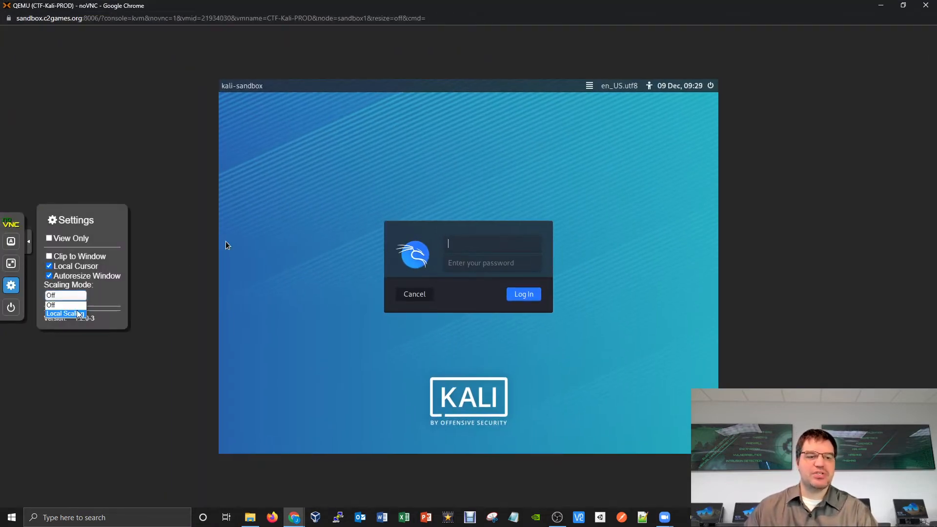
Switch noVNC to Local Scaling and log in to Kali as 'sandbox'
click(63, 313)
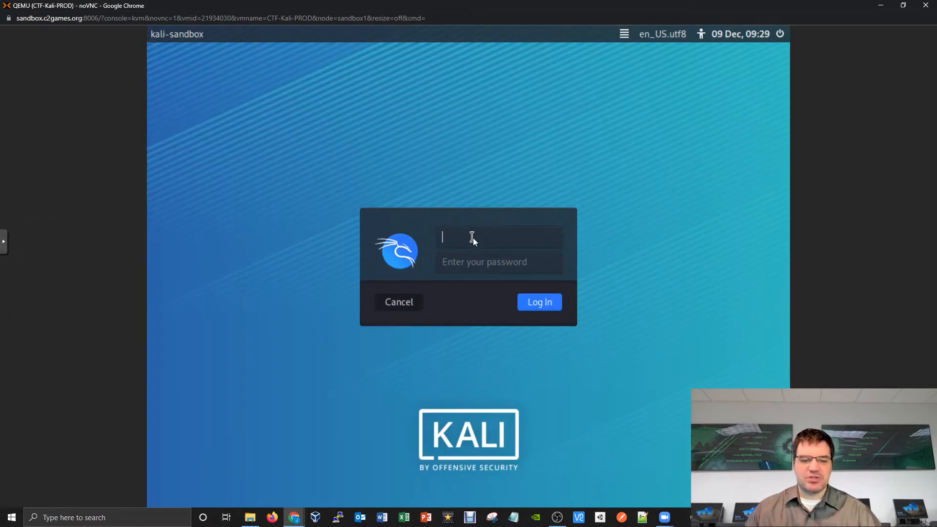
text(sandbox)
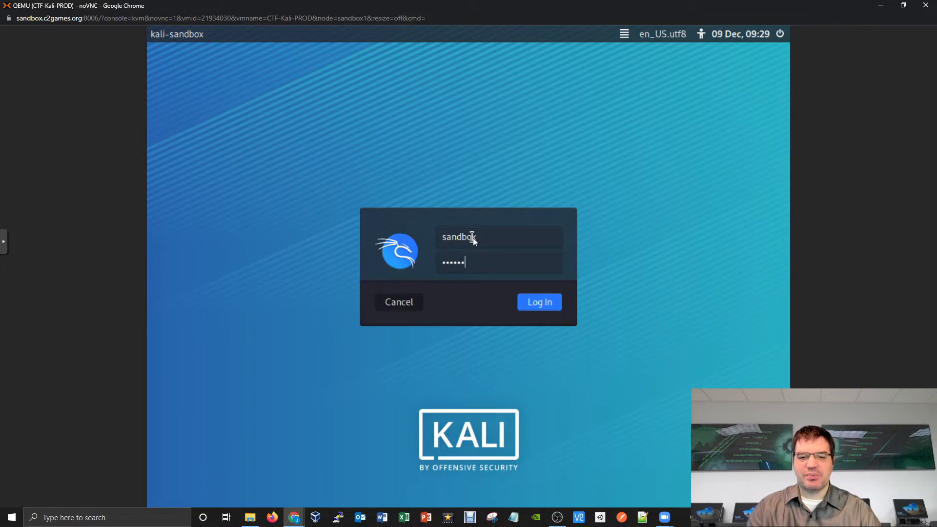
click(538, 301)
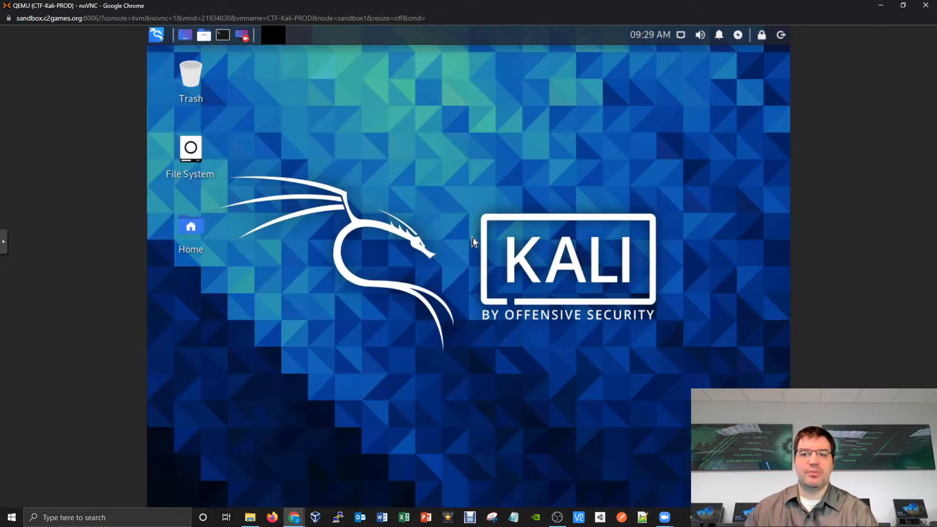
mouse_move(461, 263)
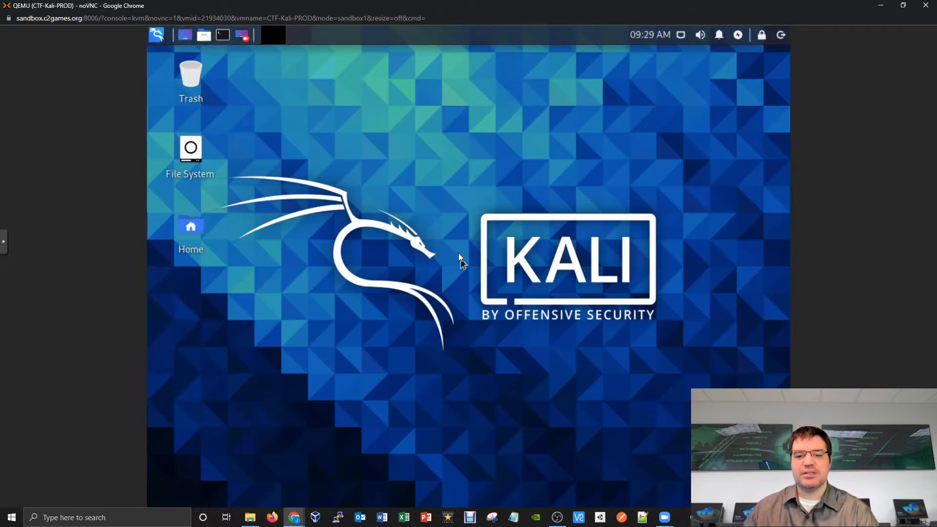
mouse_move(458, 245)
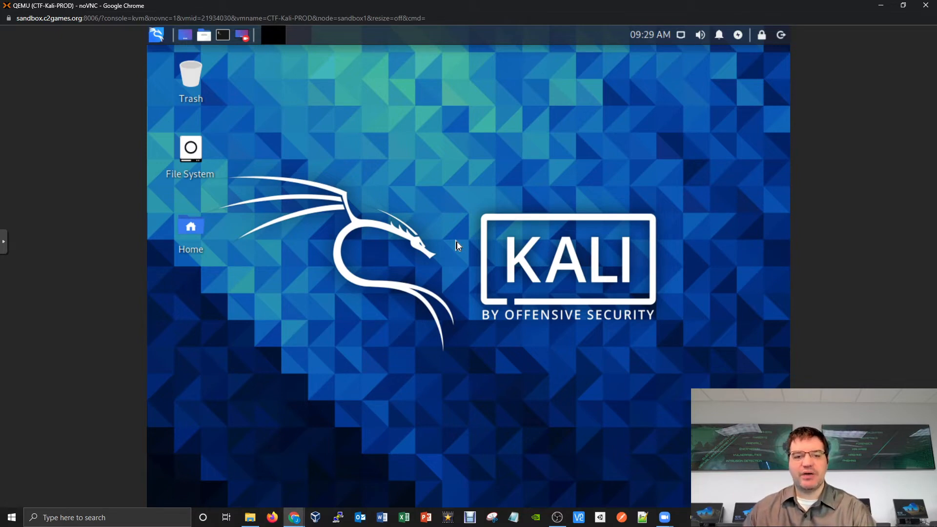
mouse_move(199, 77)
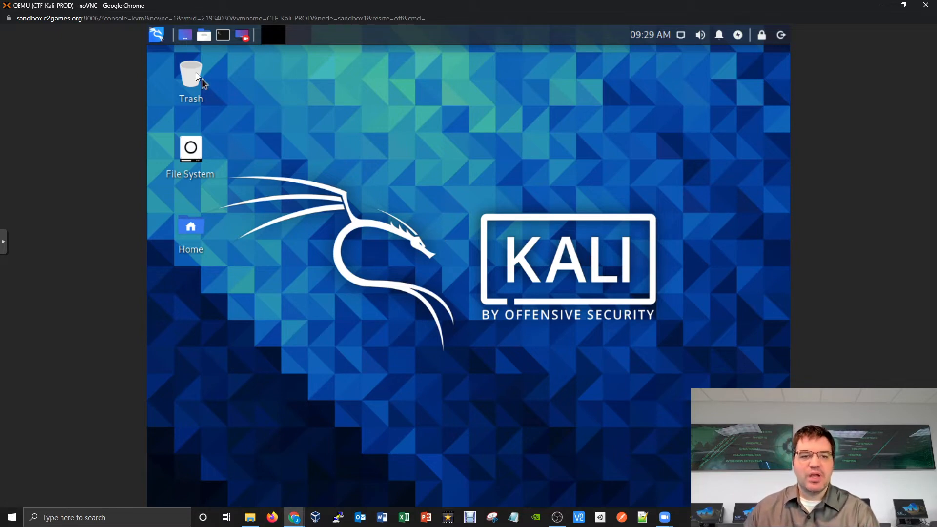
click(157, 35)
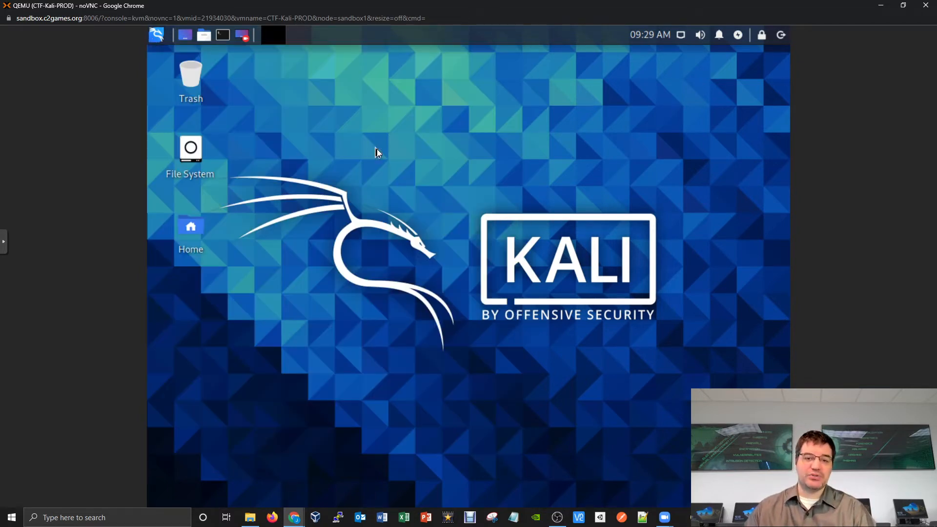
click(272, 517)
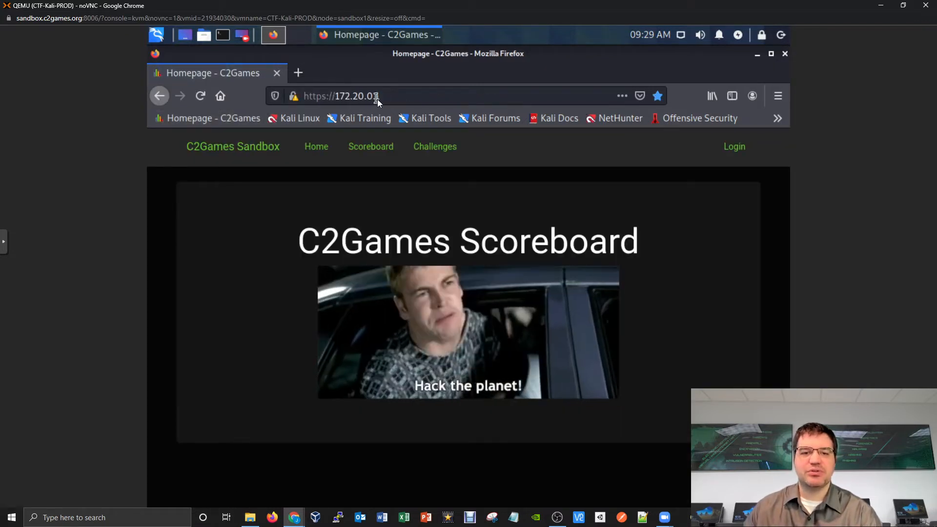
mouse_move(512, 174)
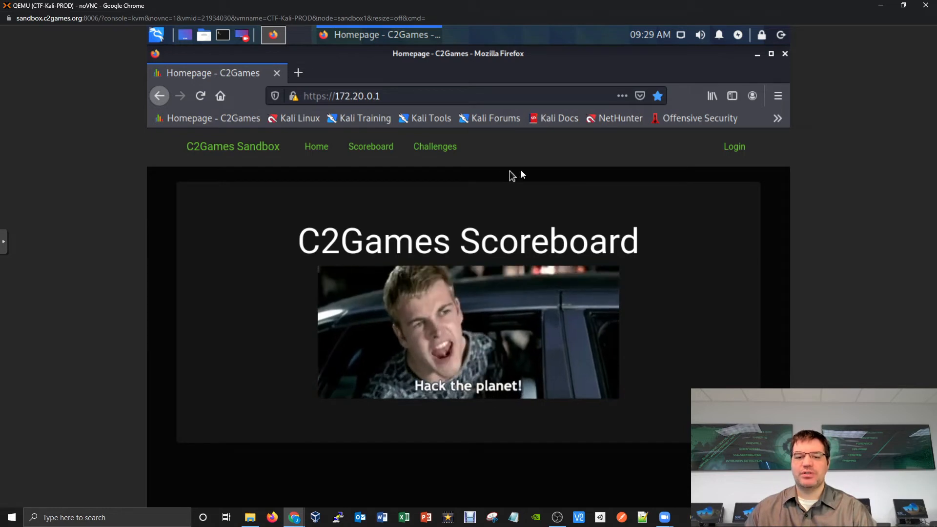
click(733, 146)
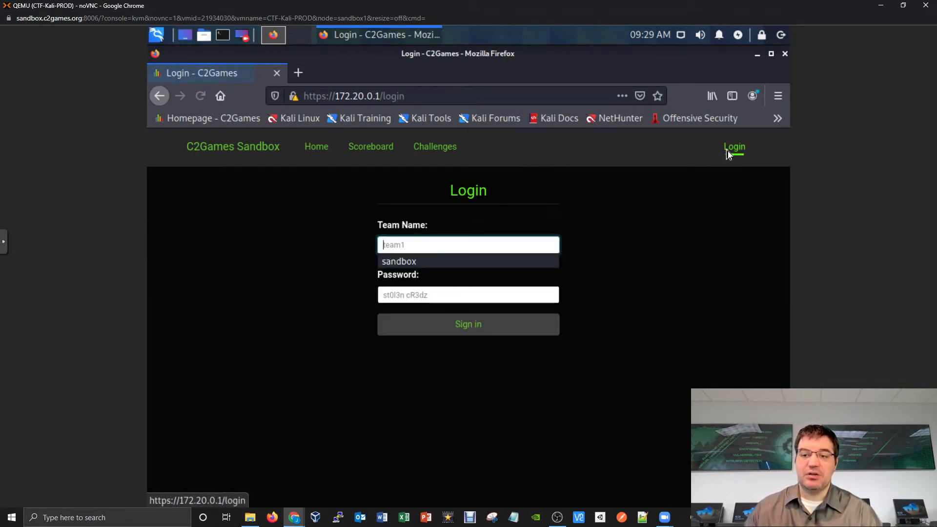
click(399, 261)
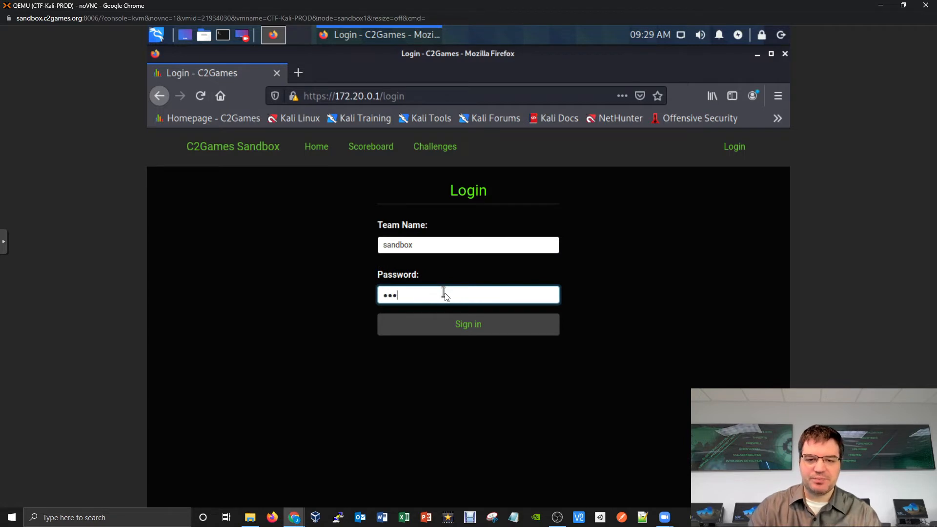
click(468, 324)
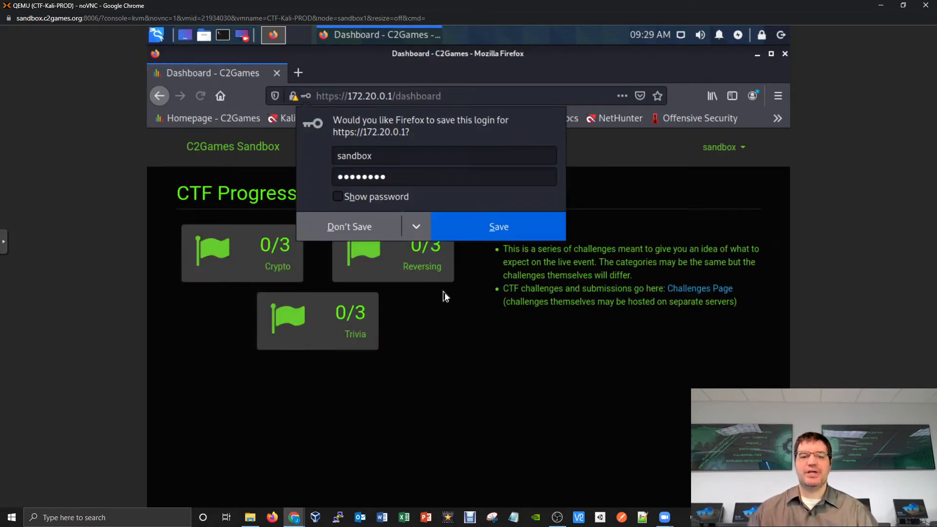
click(349, 226)
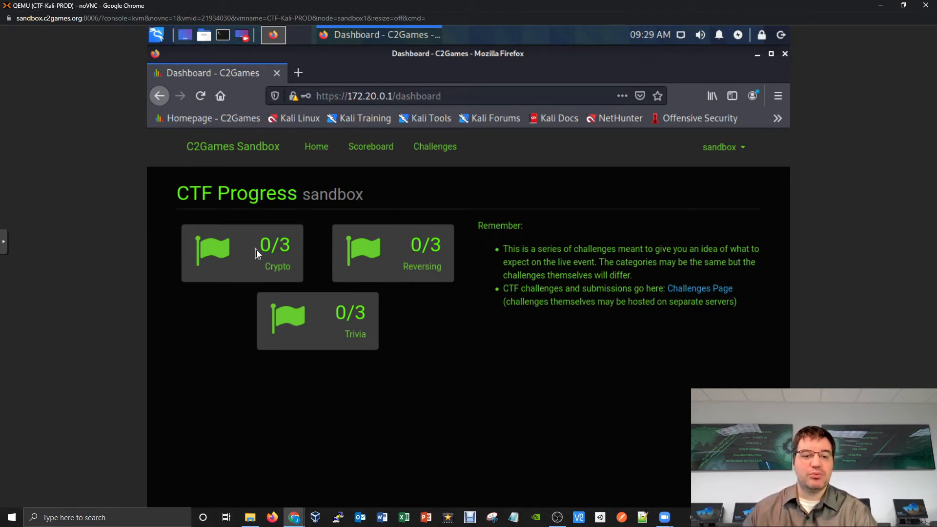
mouse_move(496, 313)
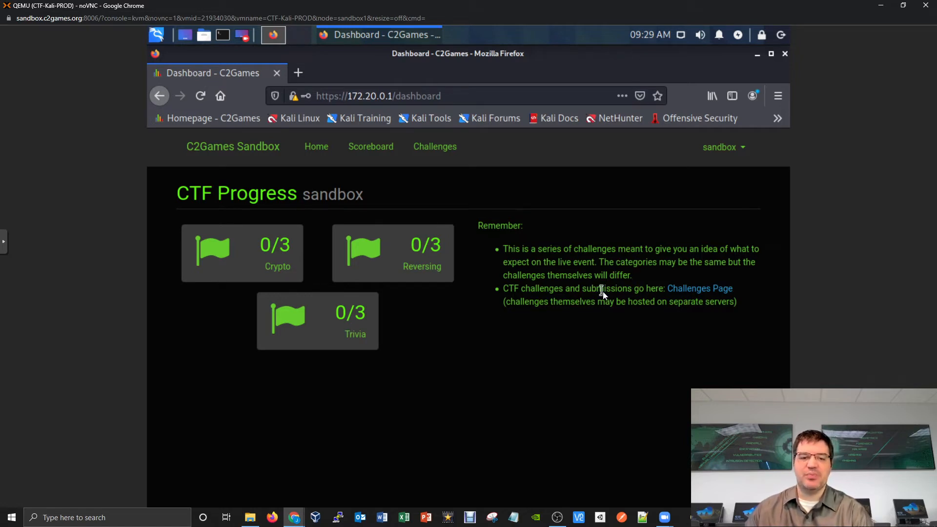
mouse_move(370, 285)
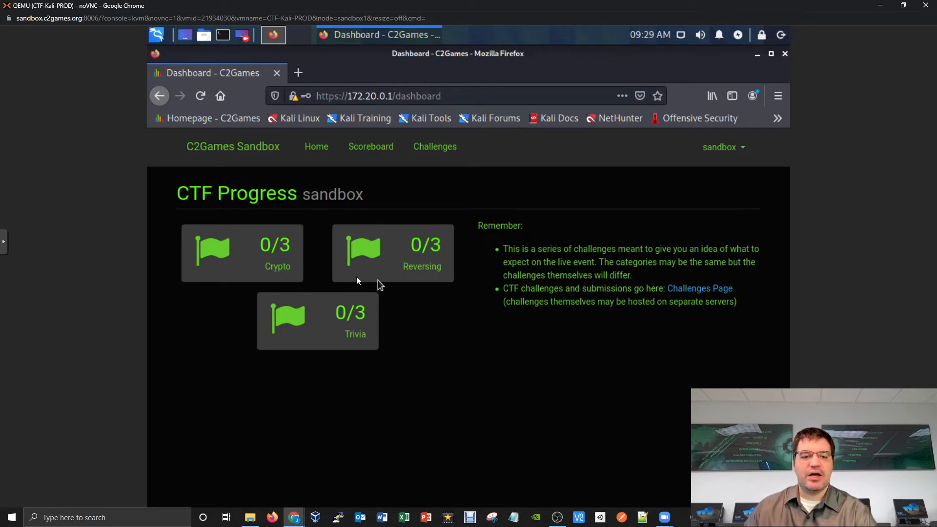
mouse_move(338, 301)
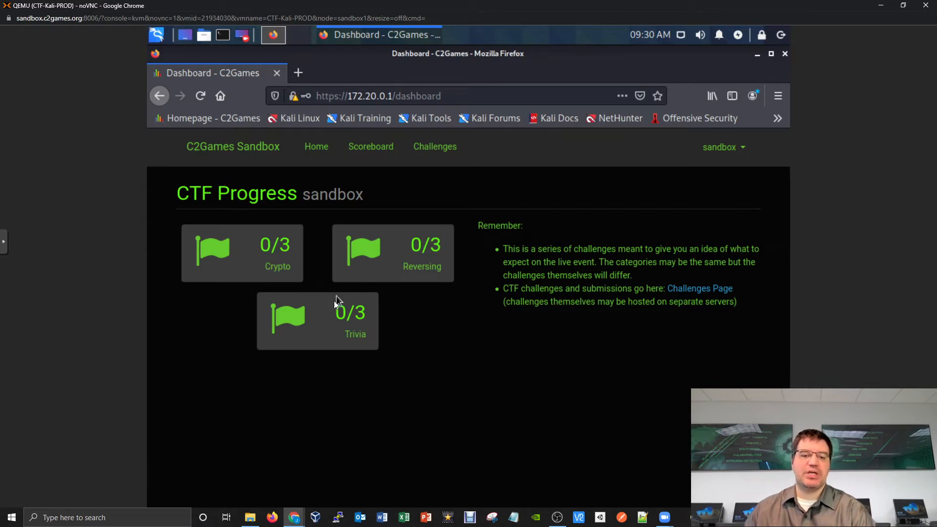
mouse_move(322, 316)
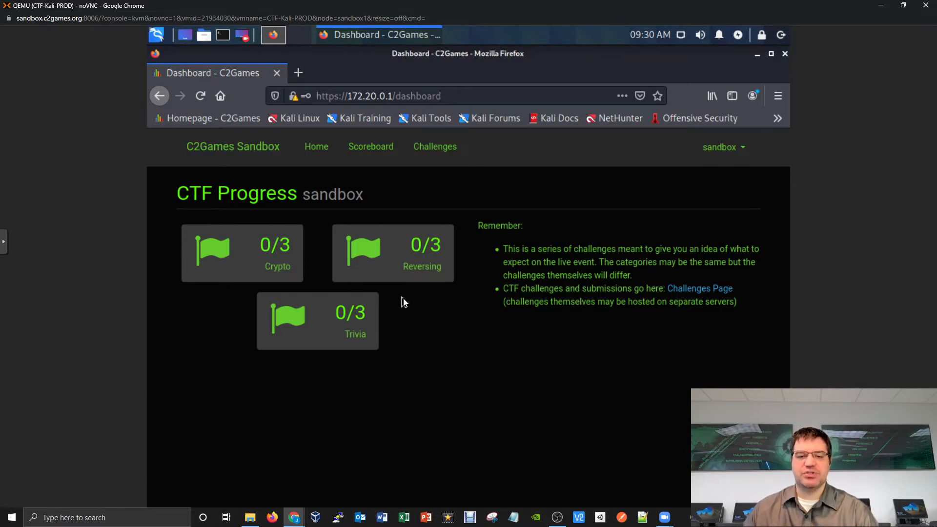
mouse_move(597, 296)
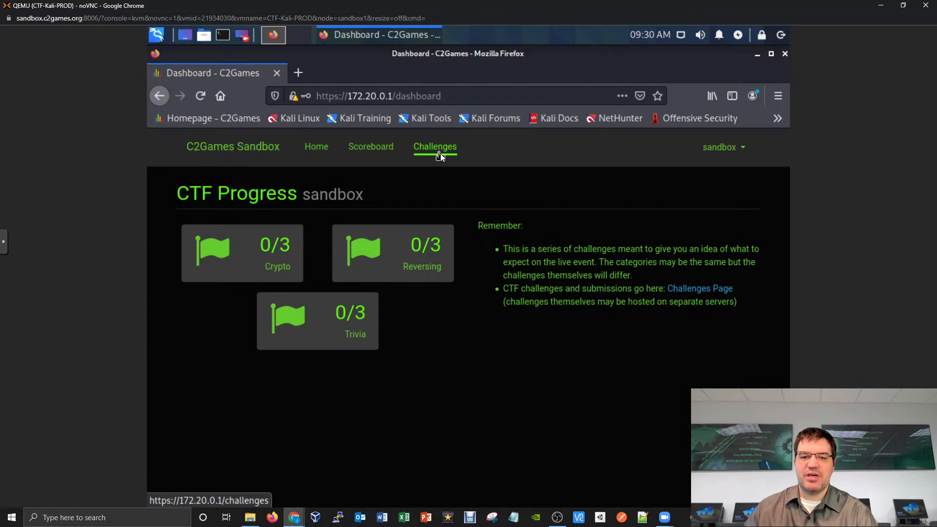
Go to Challenges and view Crypto 101 with its ciphertext.txt attachment
click(435, 146)
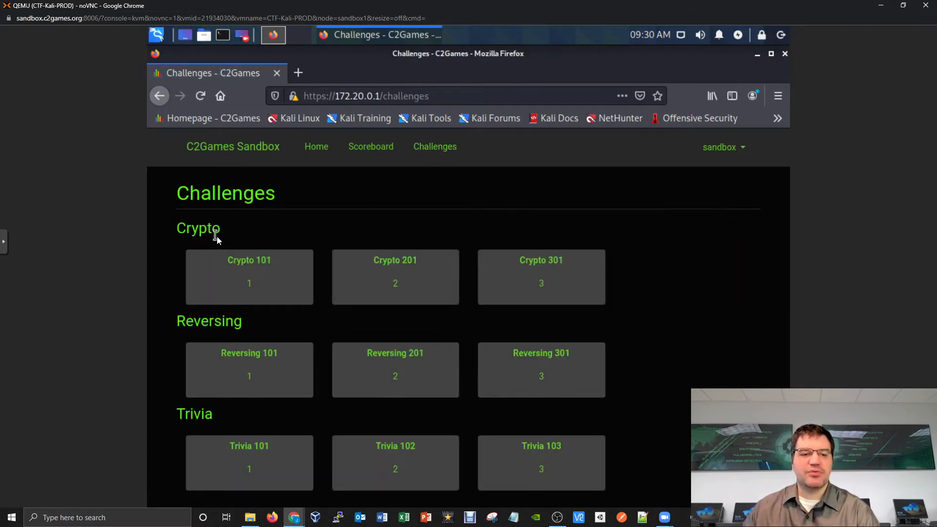
mouse_move(240, 330)
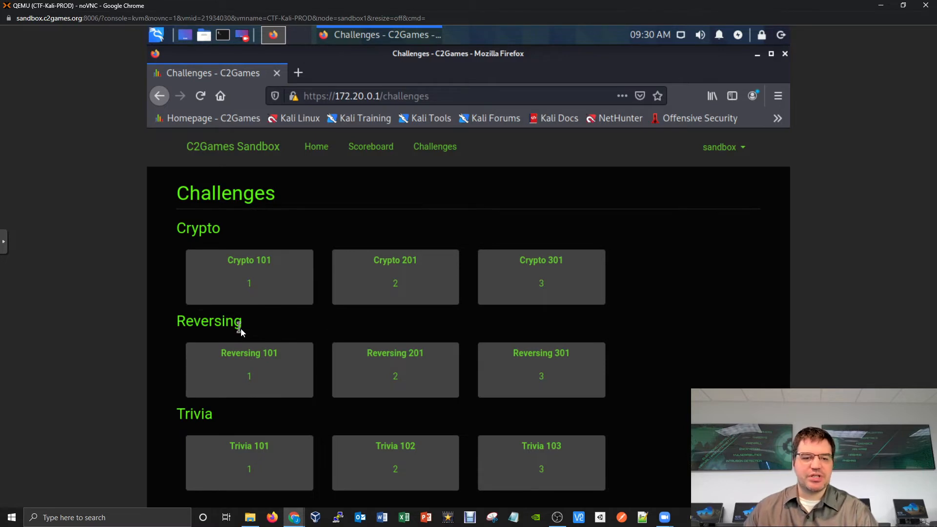
mouse_move(310, 416)
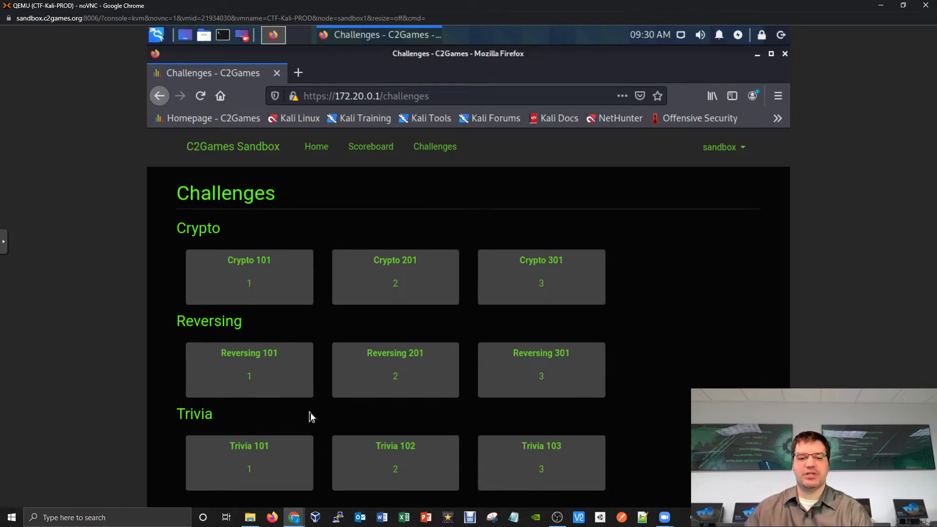
mouse_move(305, 340)
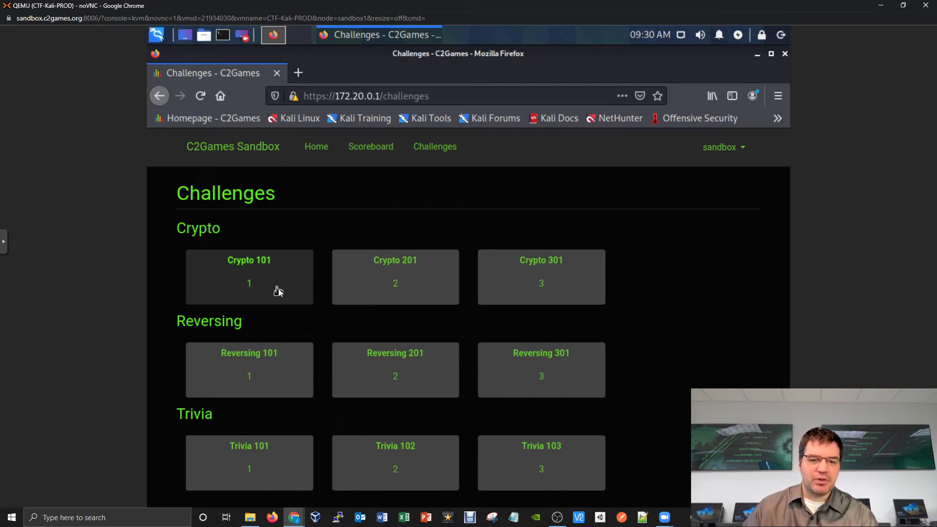
click(249, 277)
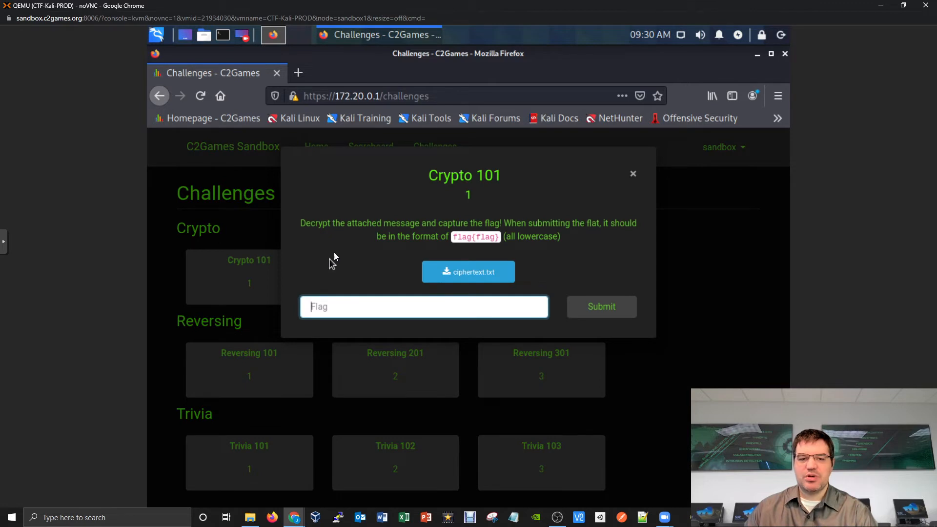
mouse_move(585, 235)
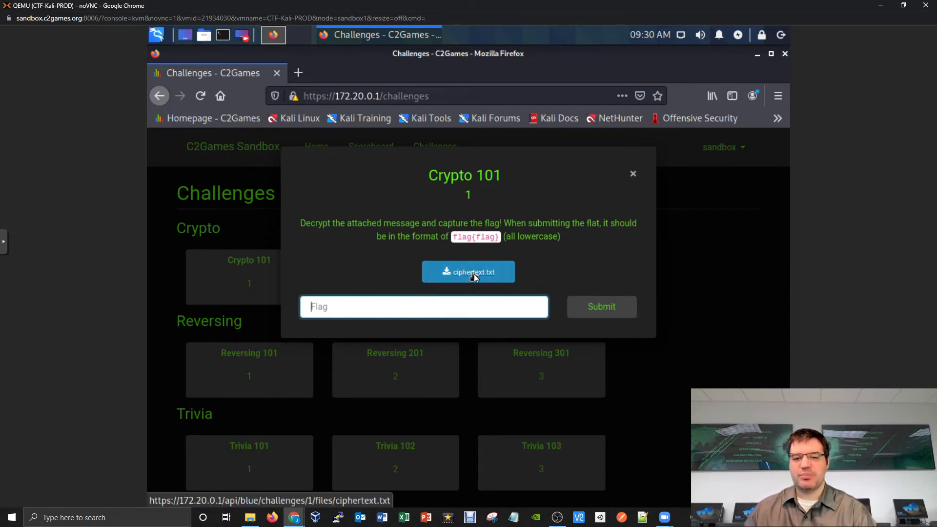
click(468, 272)
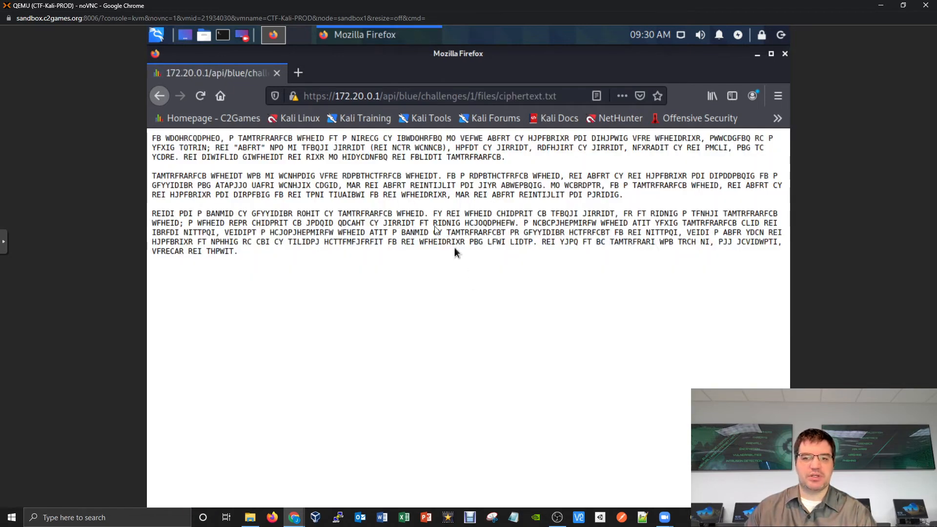
mouse_move(463, 233)
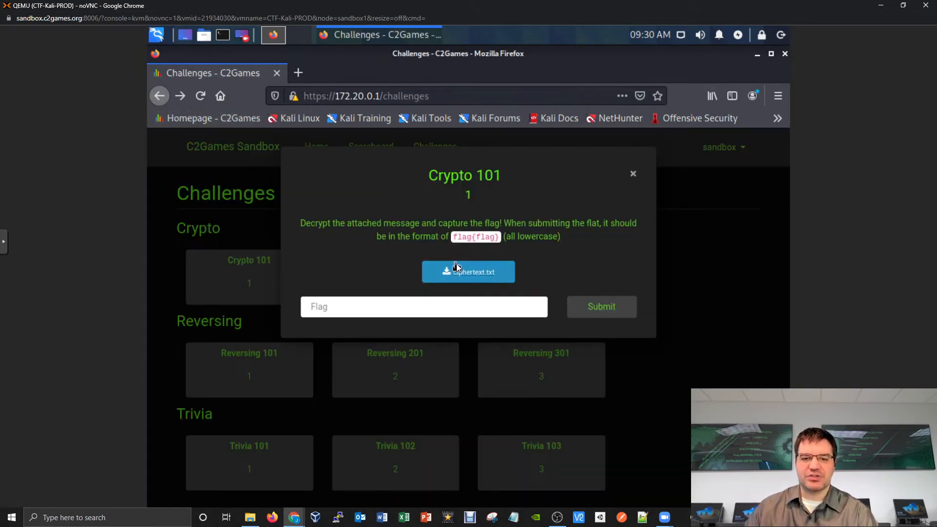
click(633, 174)
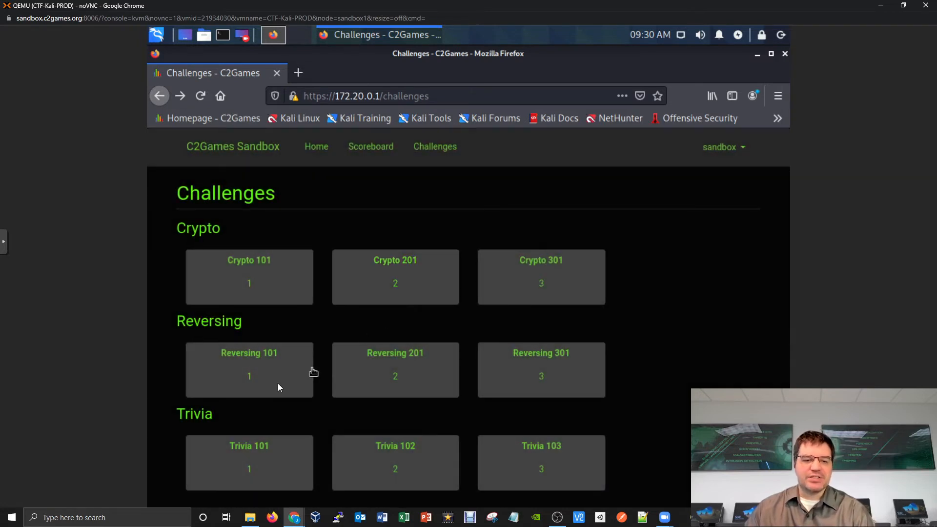
Review the Reversing 101 and Trivia 101 challenge prompts
click(248, 369)
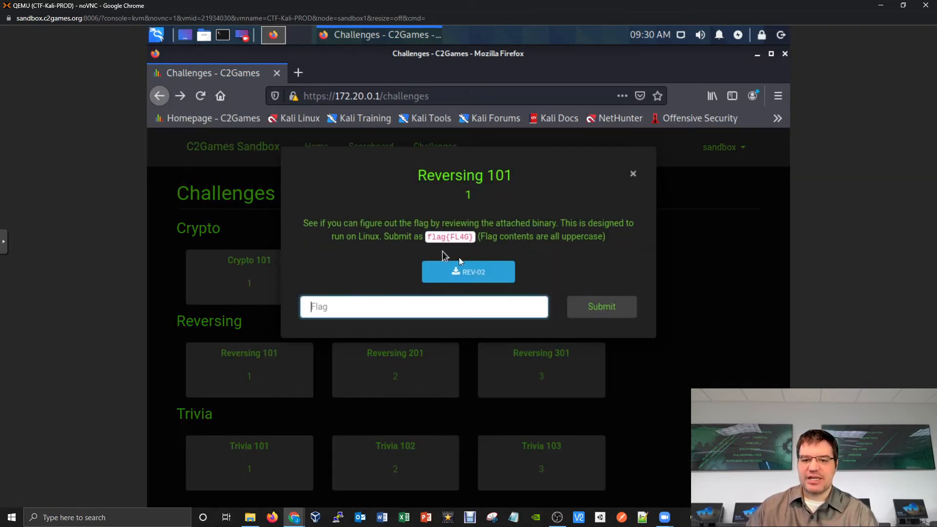
mouse_move(541, 234)
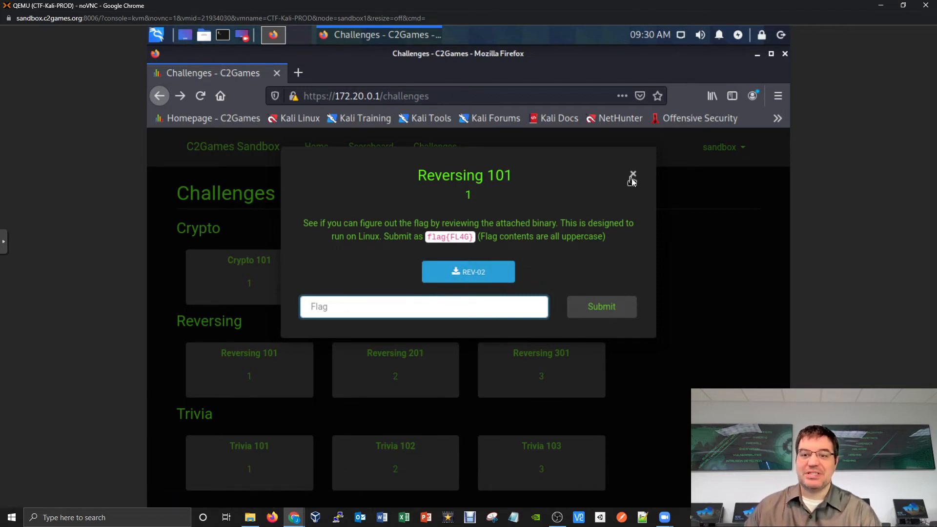
click(632, 175)
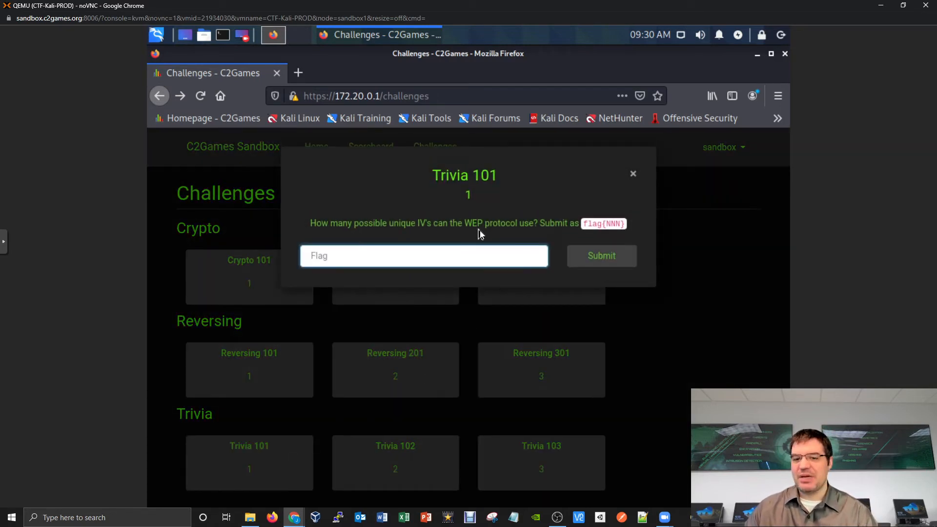
click(424, 256)
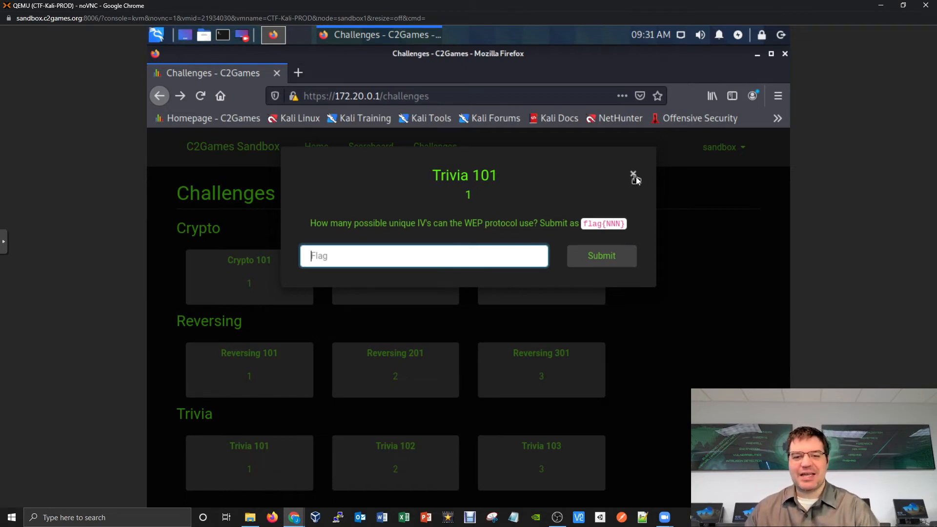
click(632, 175)
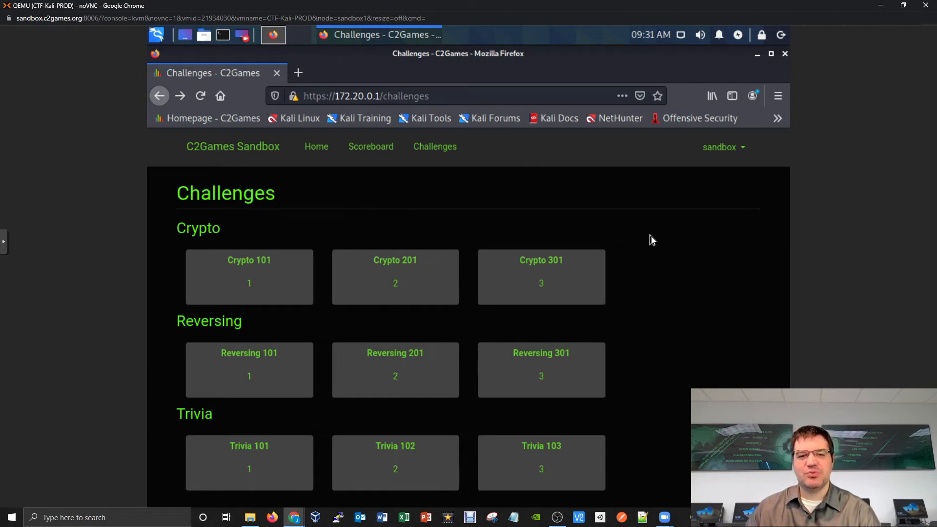
mouse_move(659, 312)
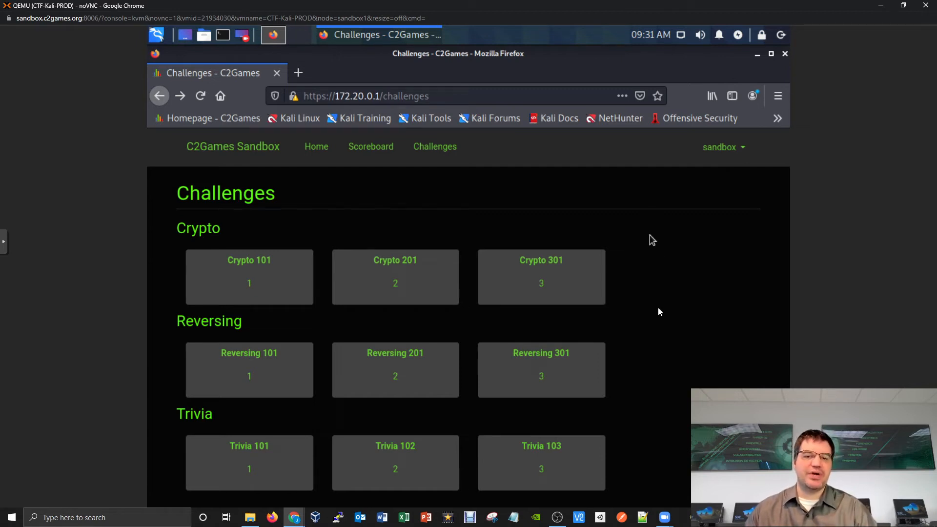
mouse_move(533, 330)
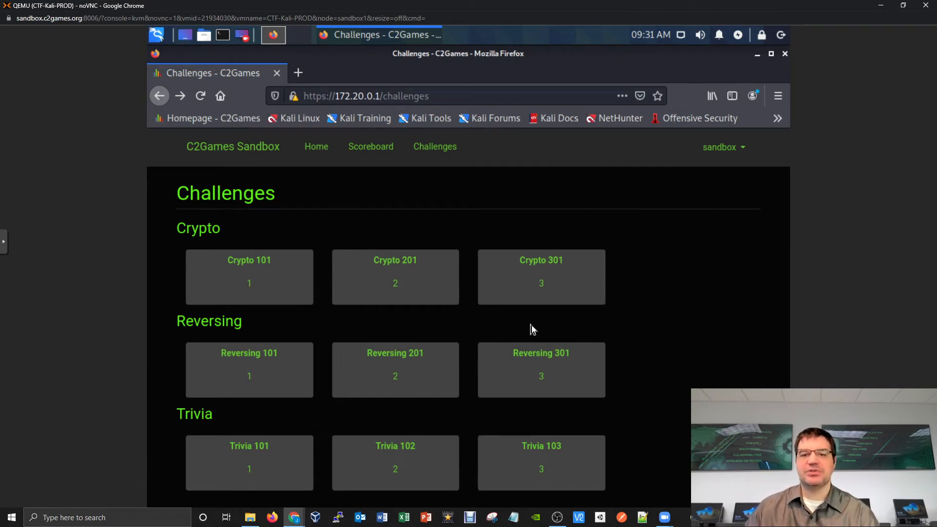
mouse_move(639, 319)
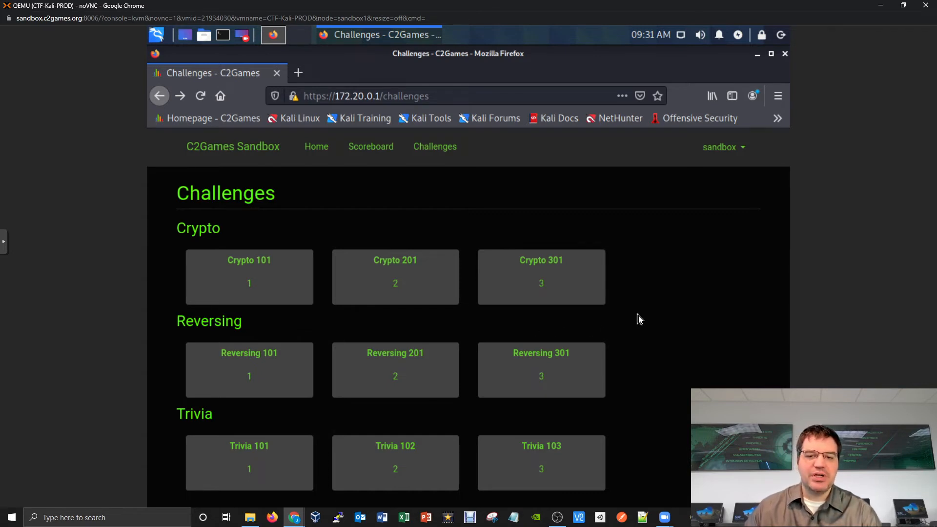
mouse_move(524, 332)
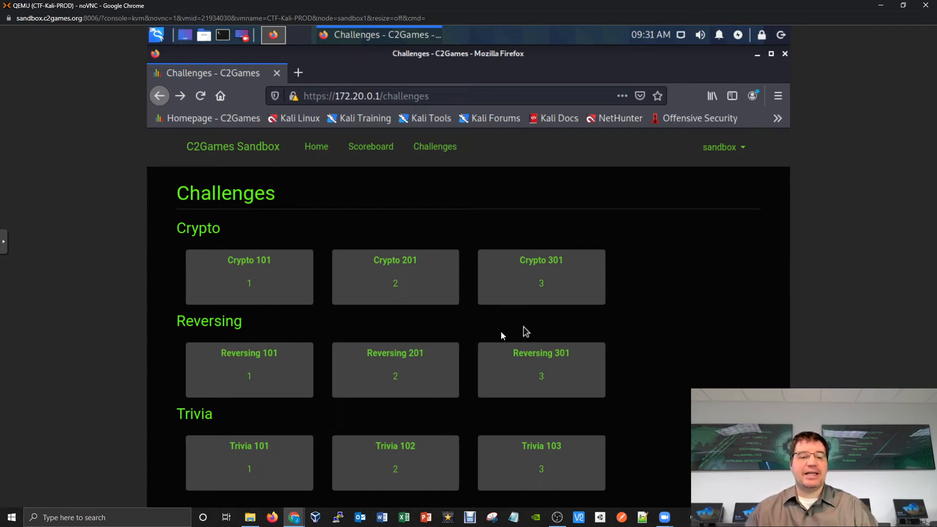
mouse_move(460, 336)
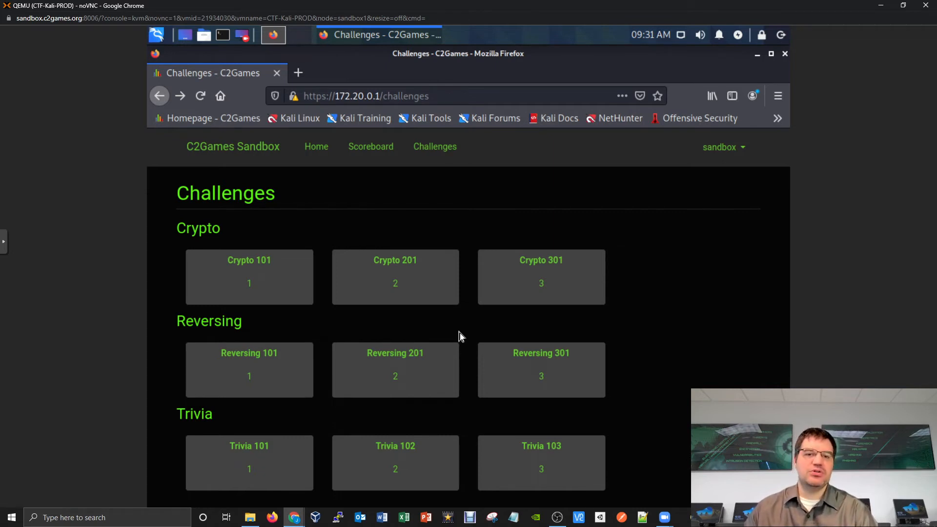
mouse_move(484, 338)
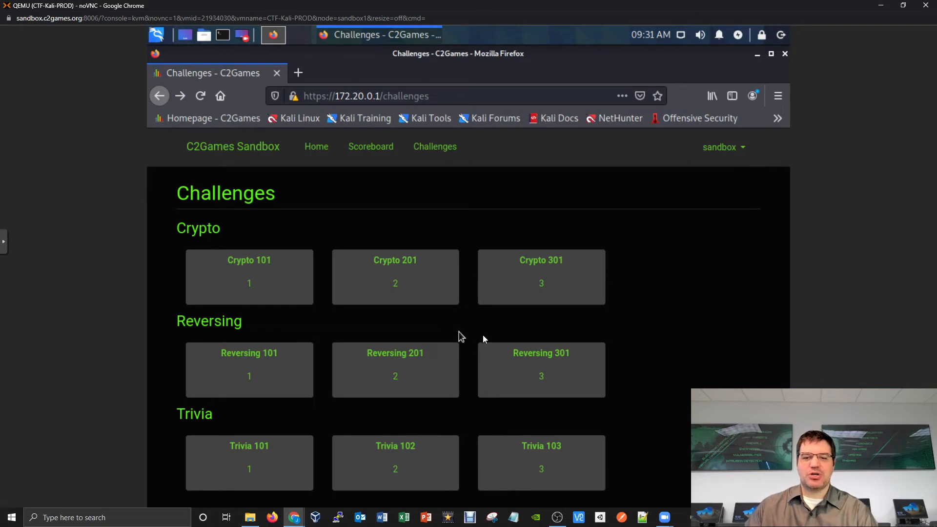
mouse_move(463, 322)
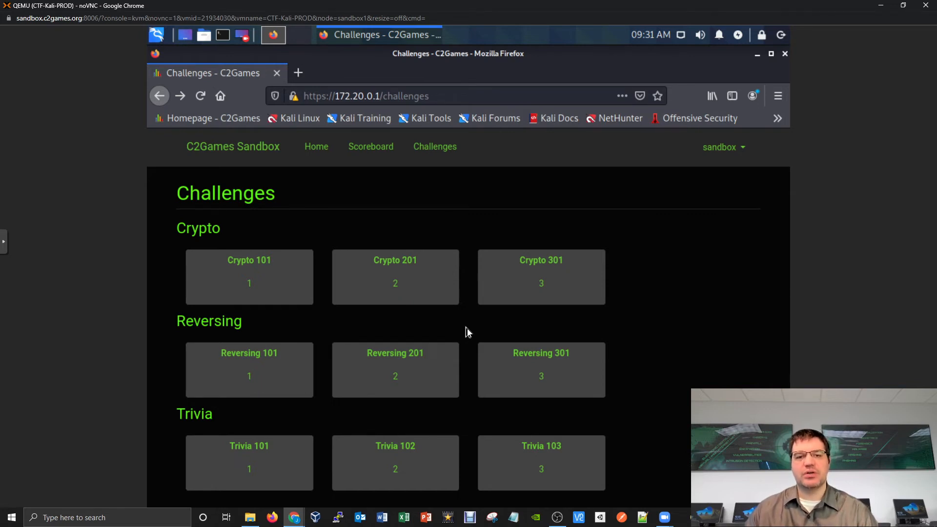
mouse_move(253, 366)
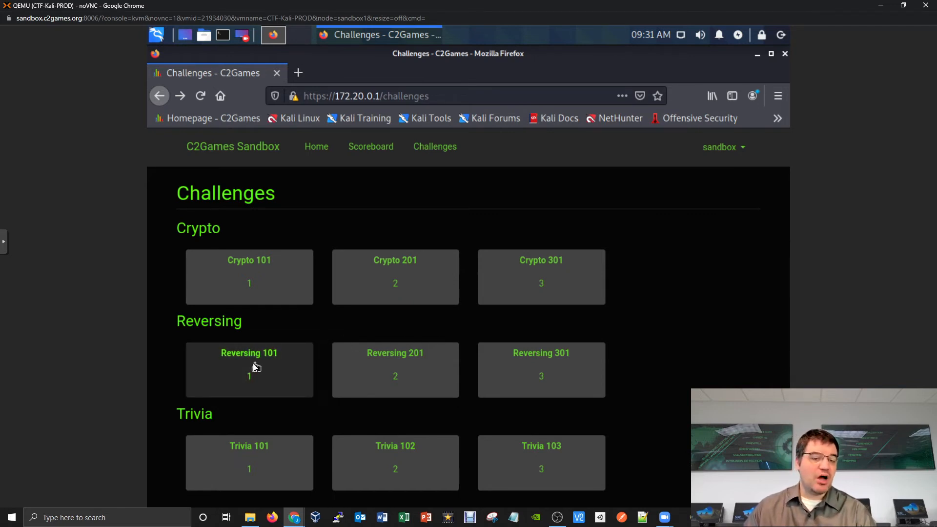
mouse_move(523, 369)
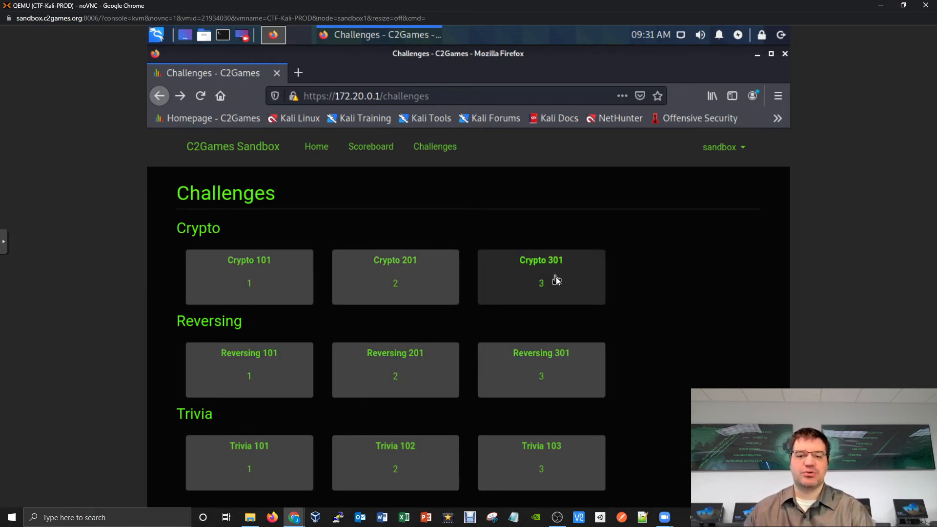
mouse_move(320, 326)
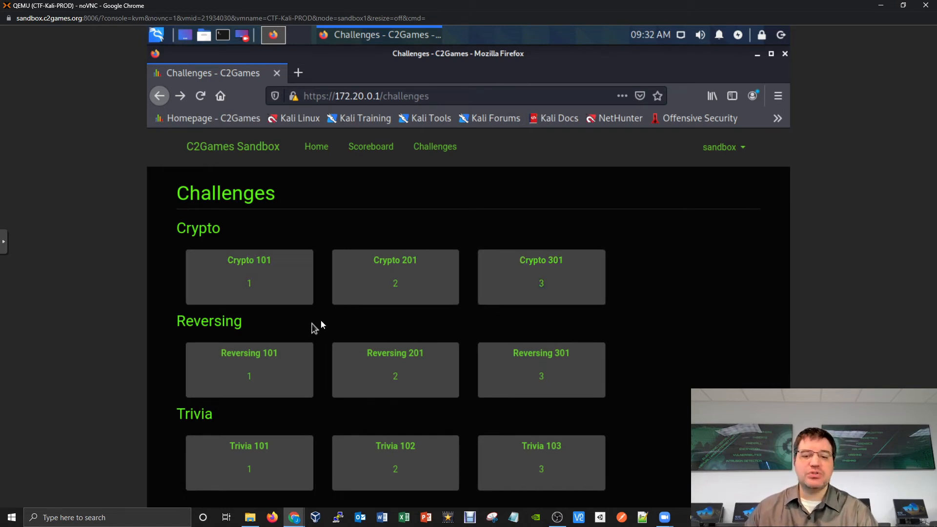
mouse_move(314, 323)
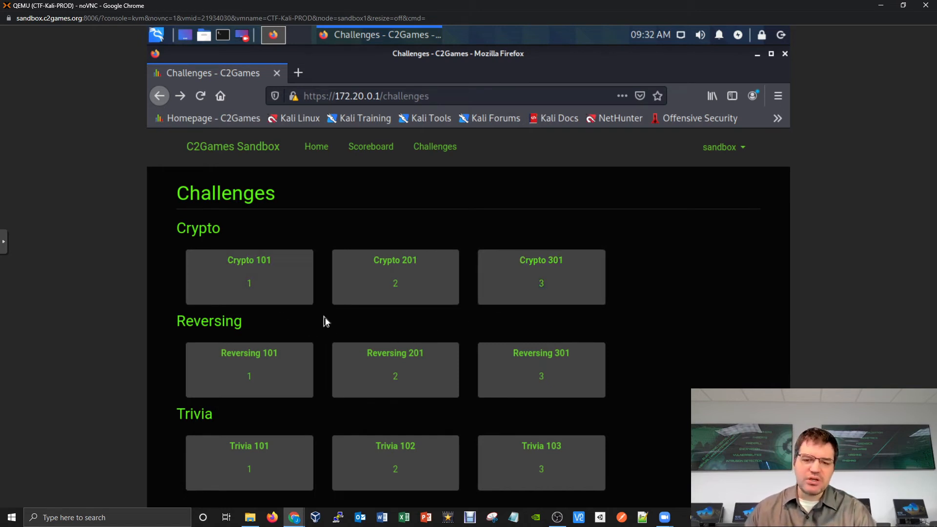
mouse_move(288, 339)
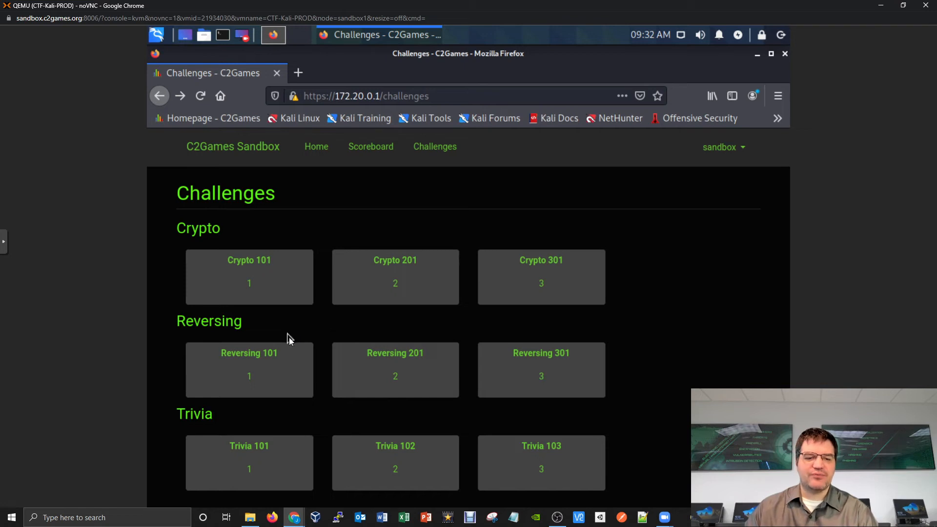
mouse_move(471, 347)
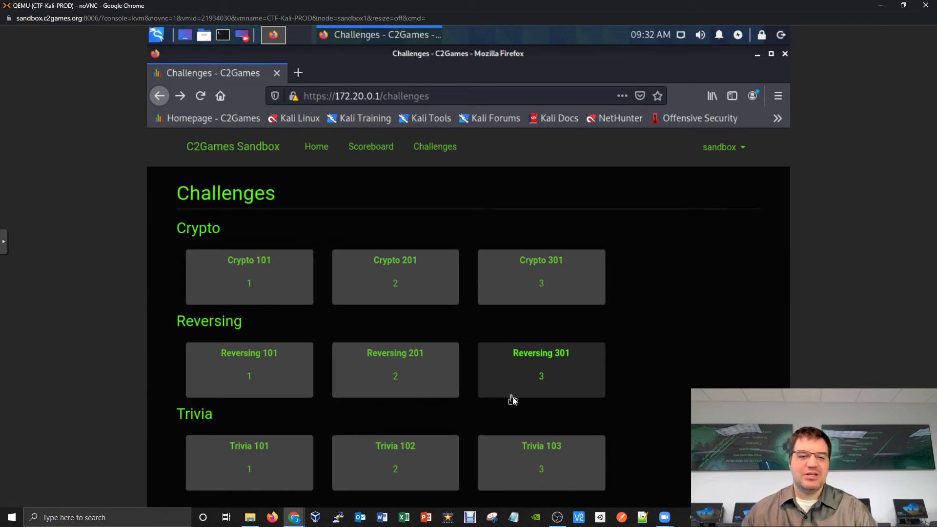
mouse_move(481, 344)
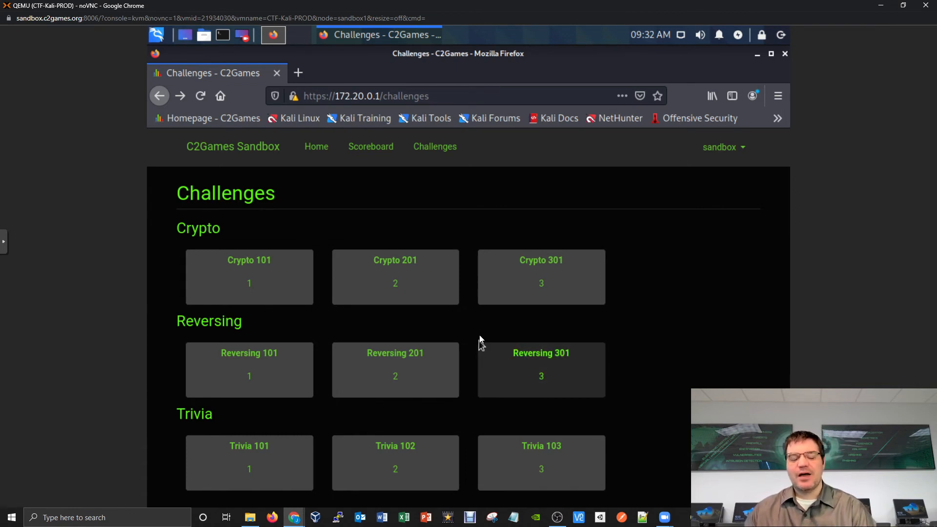
mouse_move(428, 334)
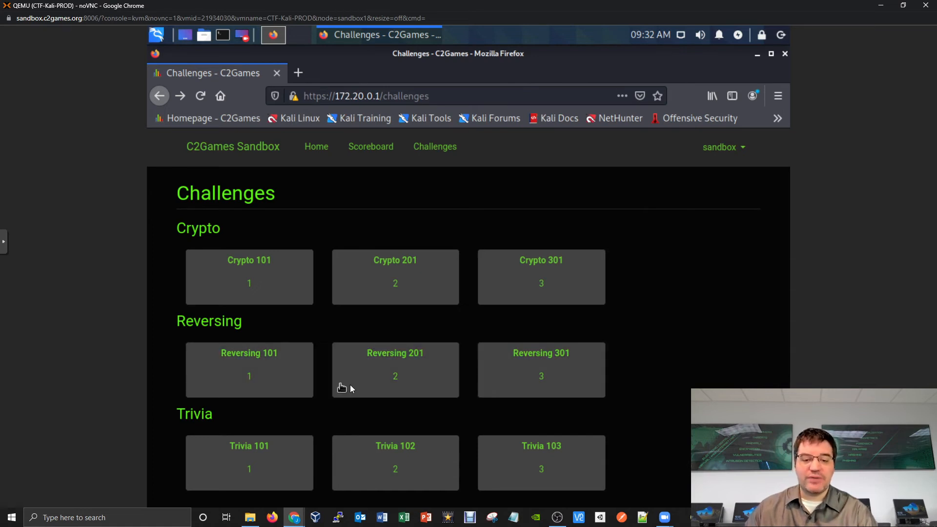
mouse_move(478, 393)
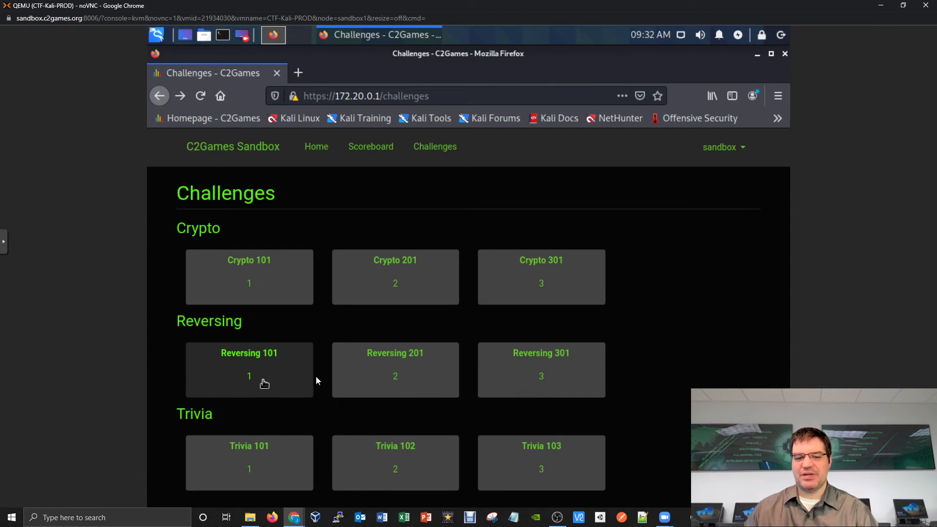
mouse_move(352, 415)
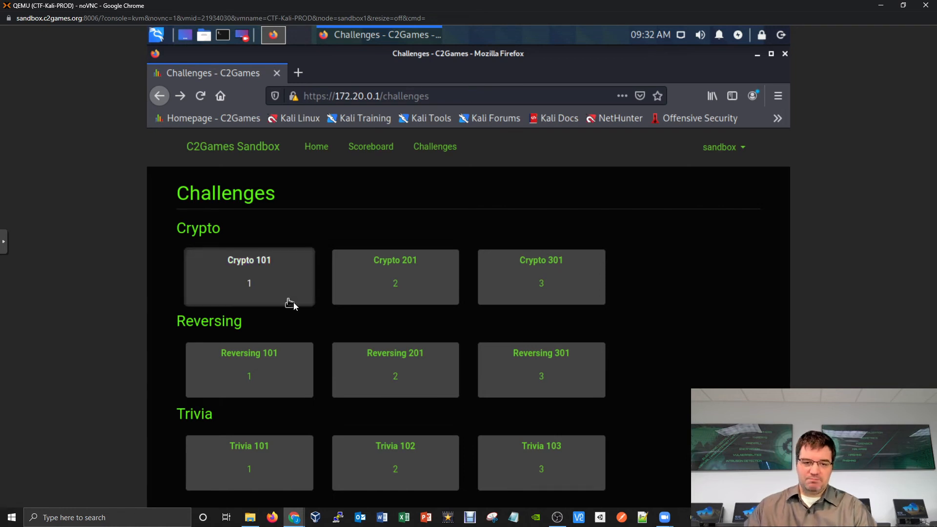
Open Crypto 101 and enter the test flag flag{} in the Flag box
click(248, 276)
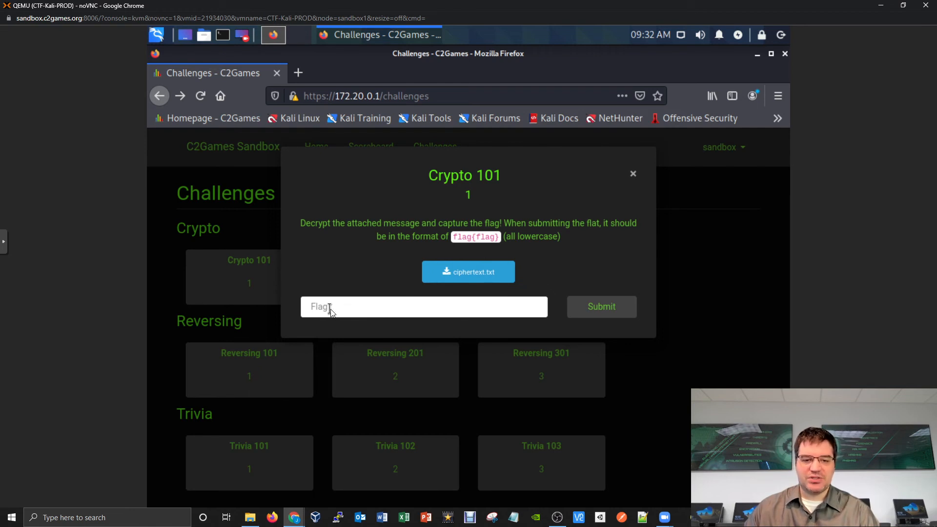
click(423, 306)
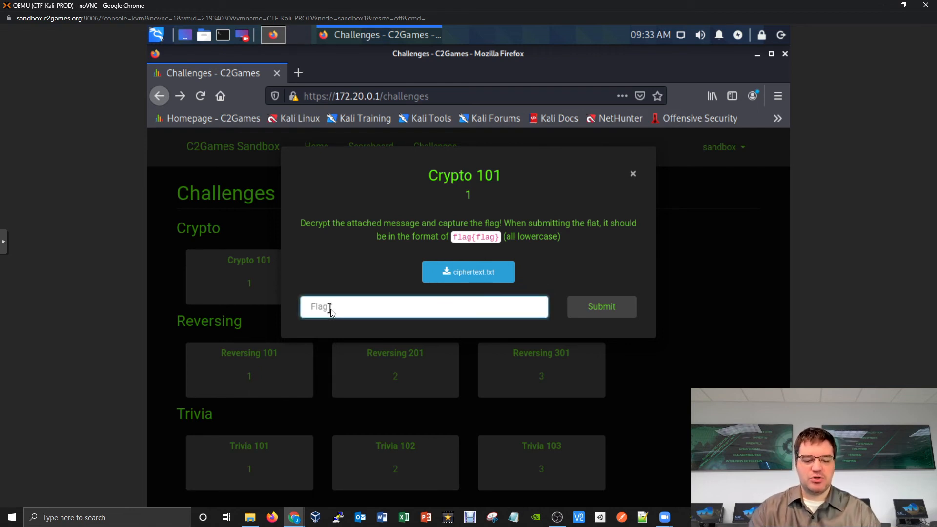
text(flag)
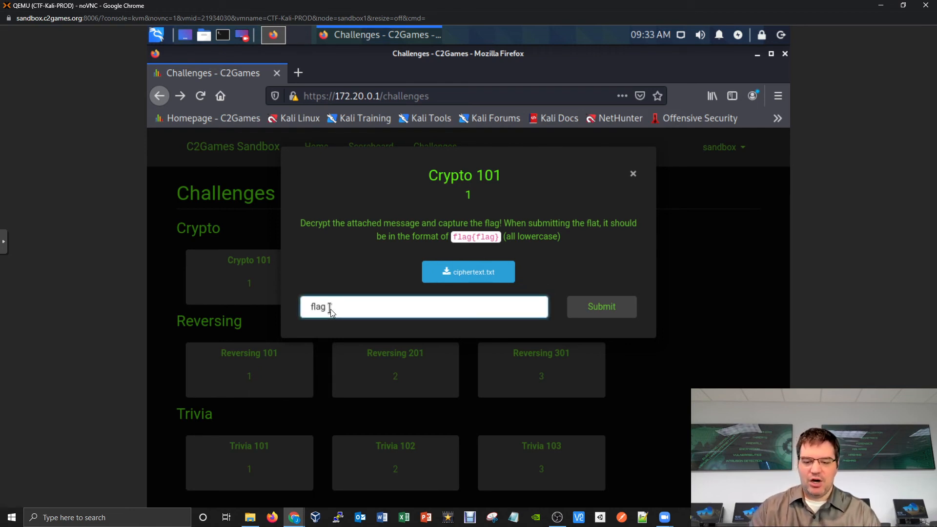
text({)
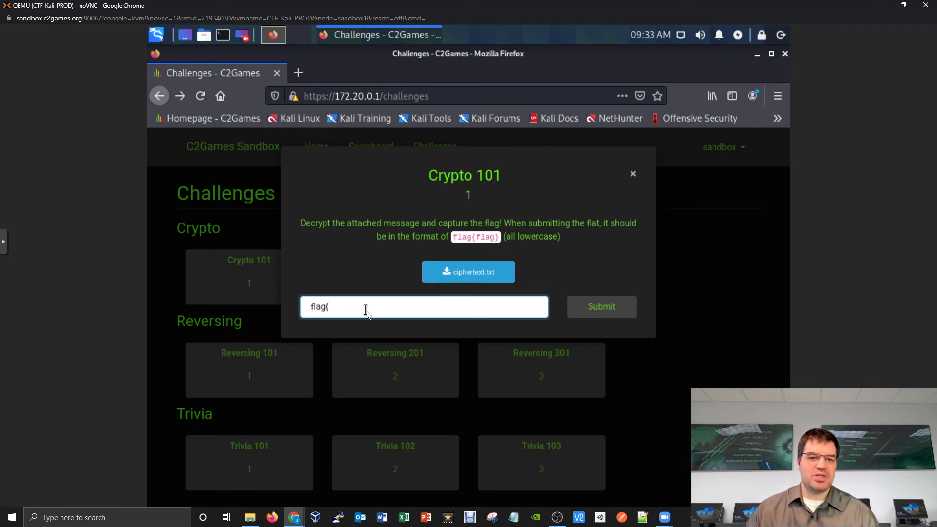
mouse_move(380, 282)
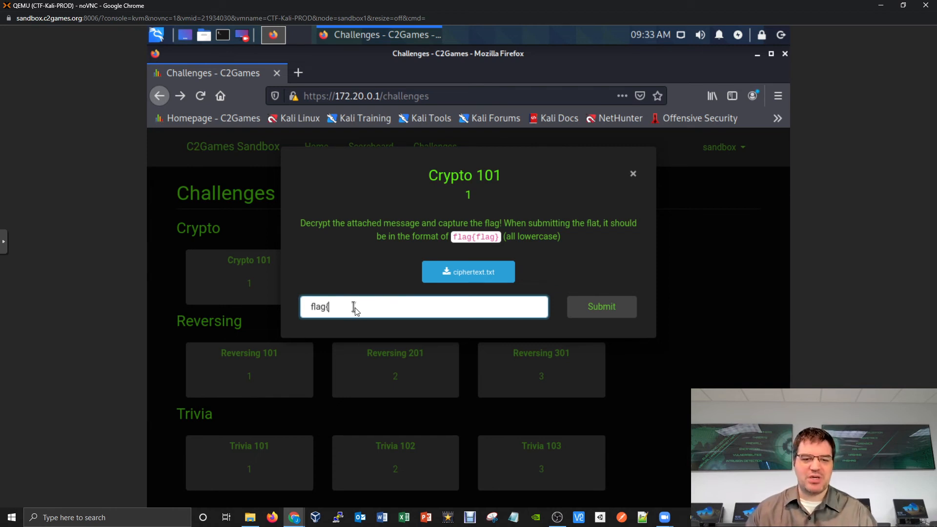
text({})
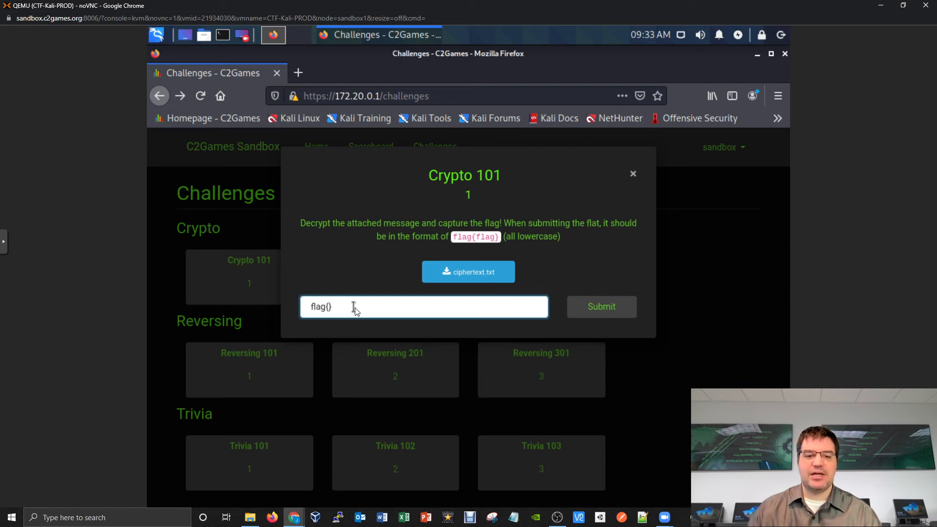
Submit flag{}, see the Incorrect verdict, and close the challenge
click(601, 306)
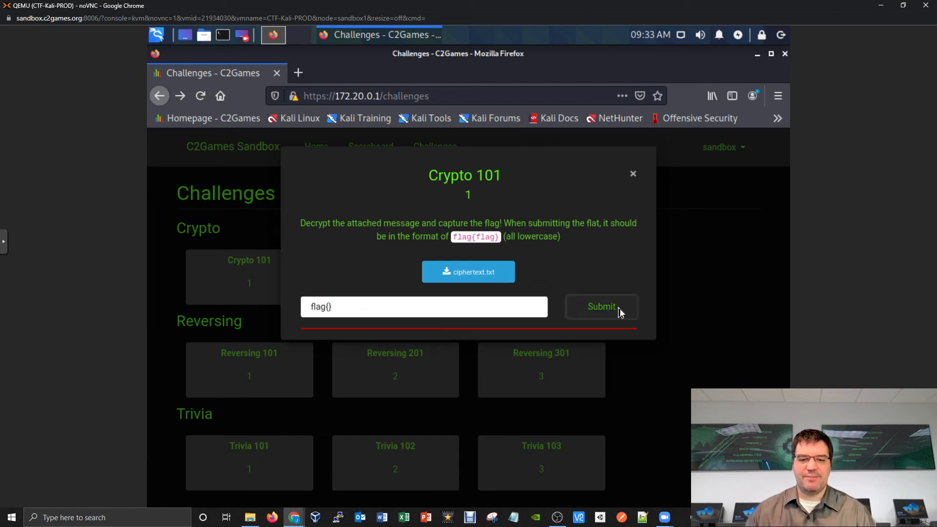
click(601, 307)
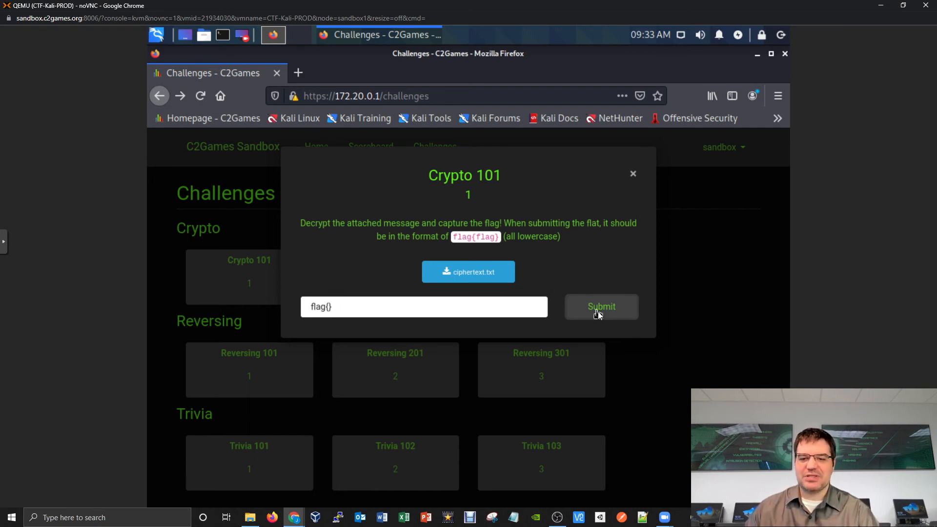
click(600, 307)
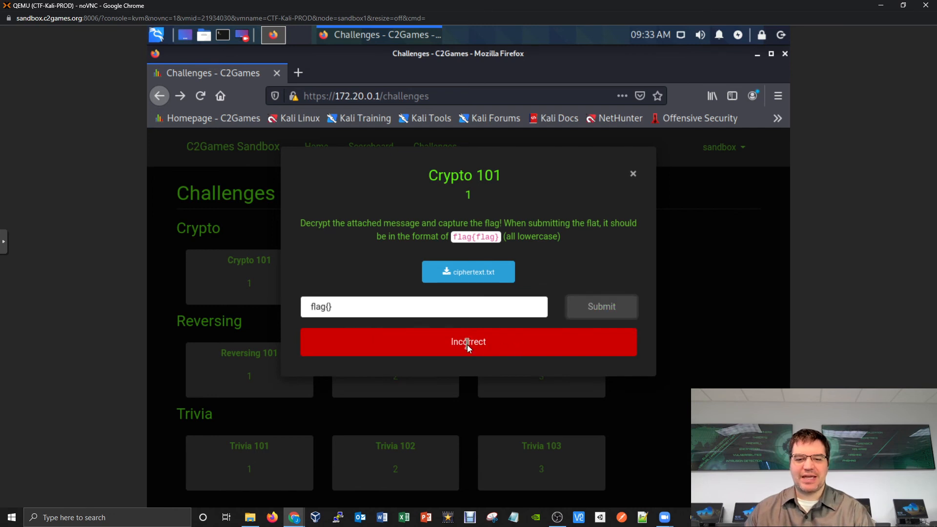
click(632, 174)
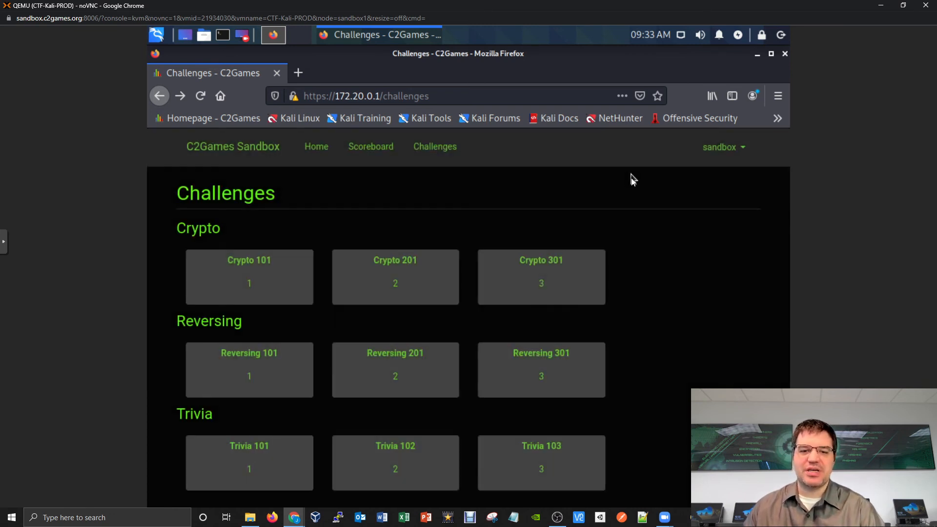
mouse_move(452, 247)
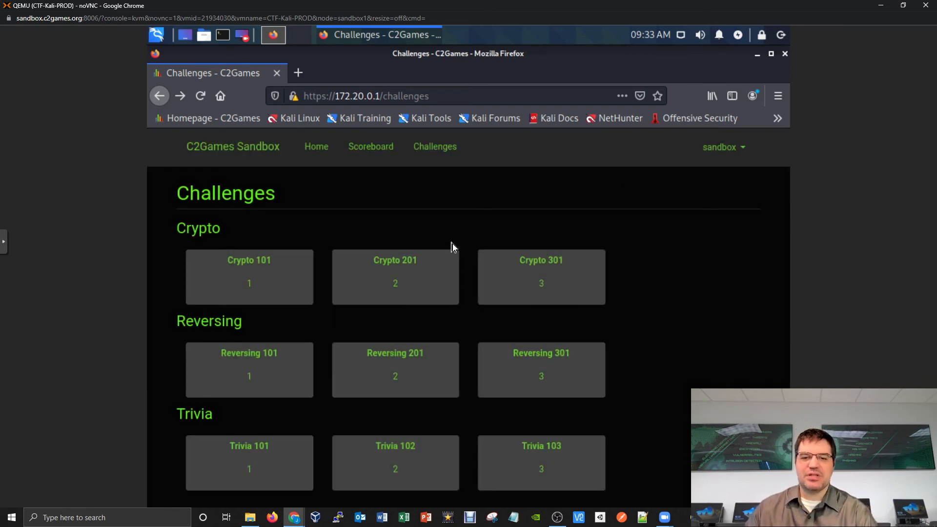
mouse_move(466, 232)
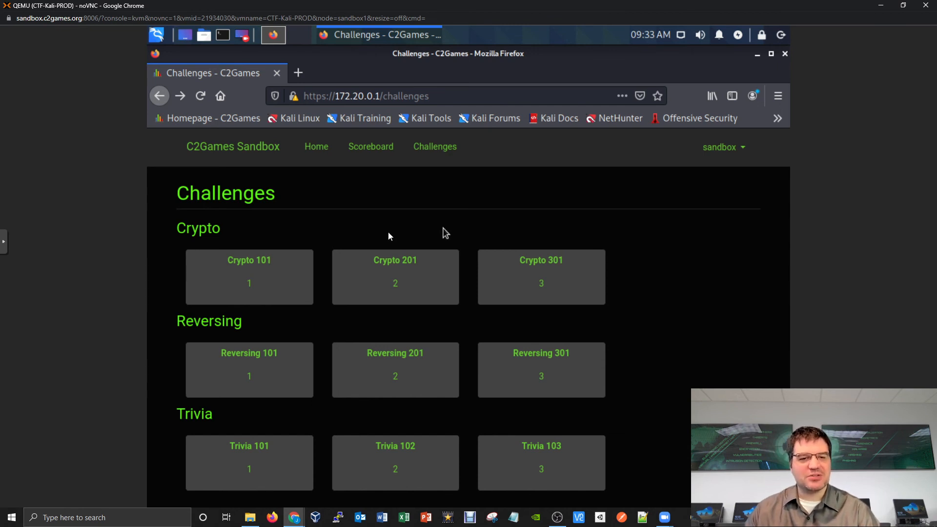
mouse_move(342, 233)
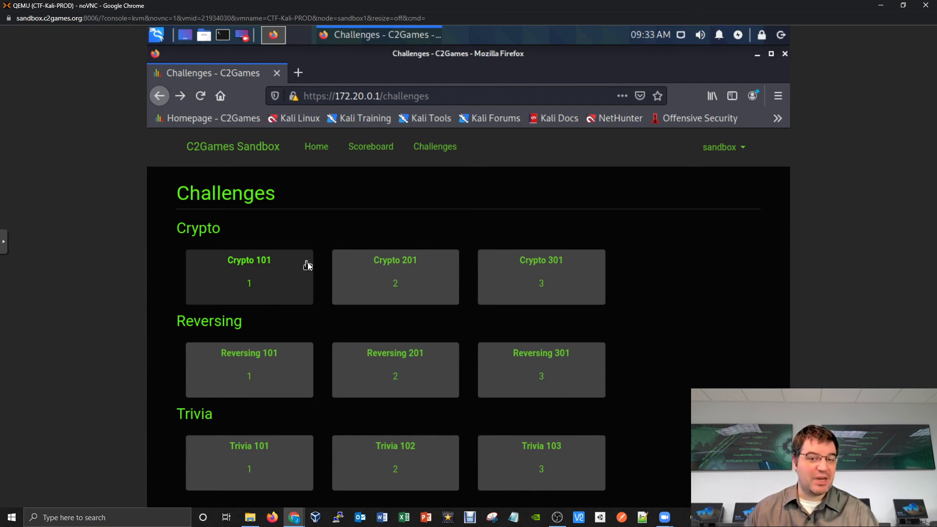
mouse_move(301, 276)
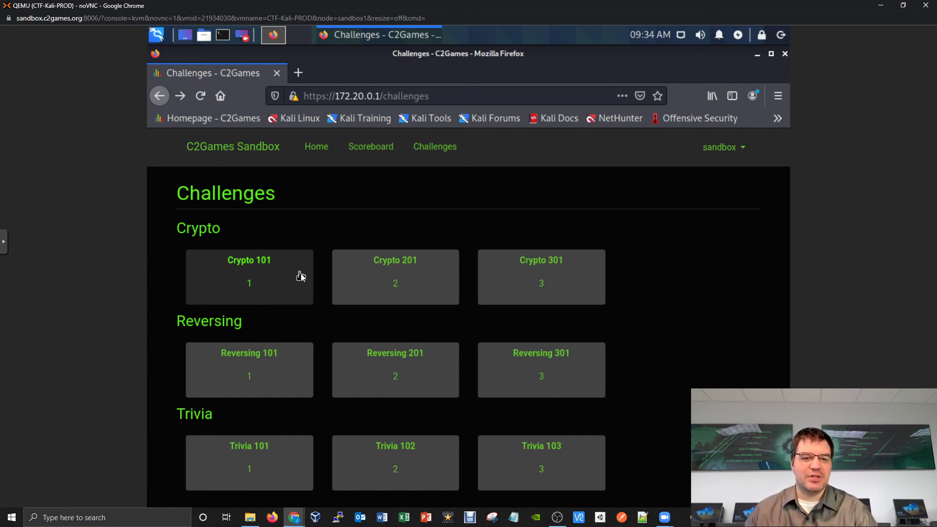
mouse_move(317, 328)
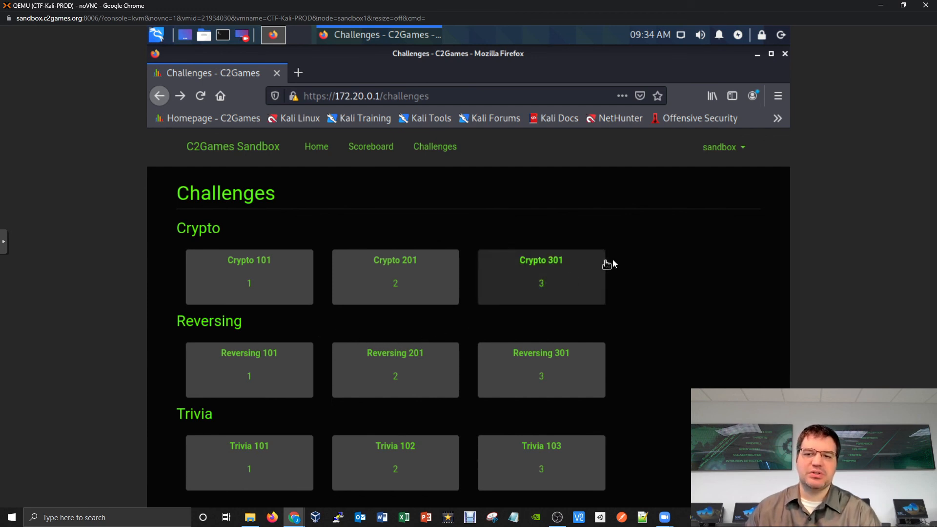
mouse_move(665, 222)
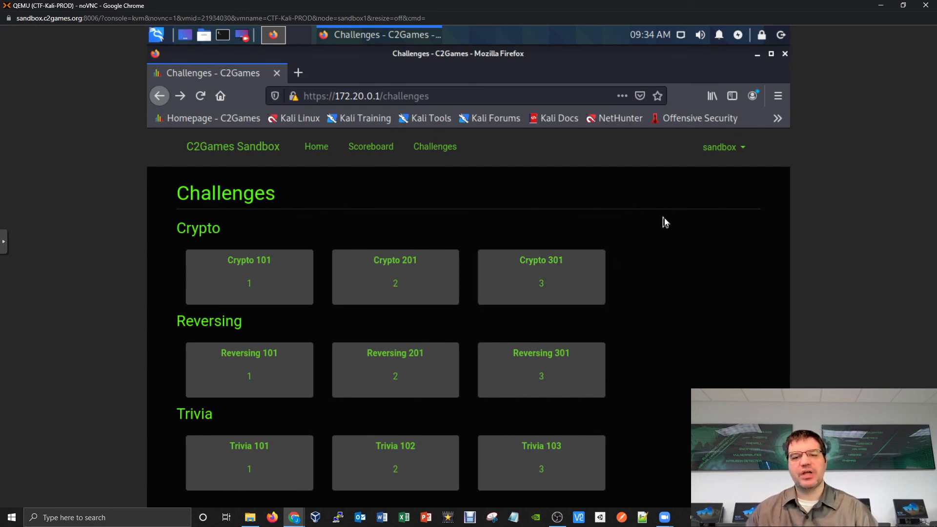